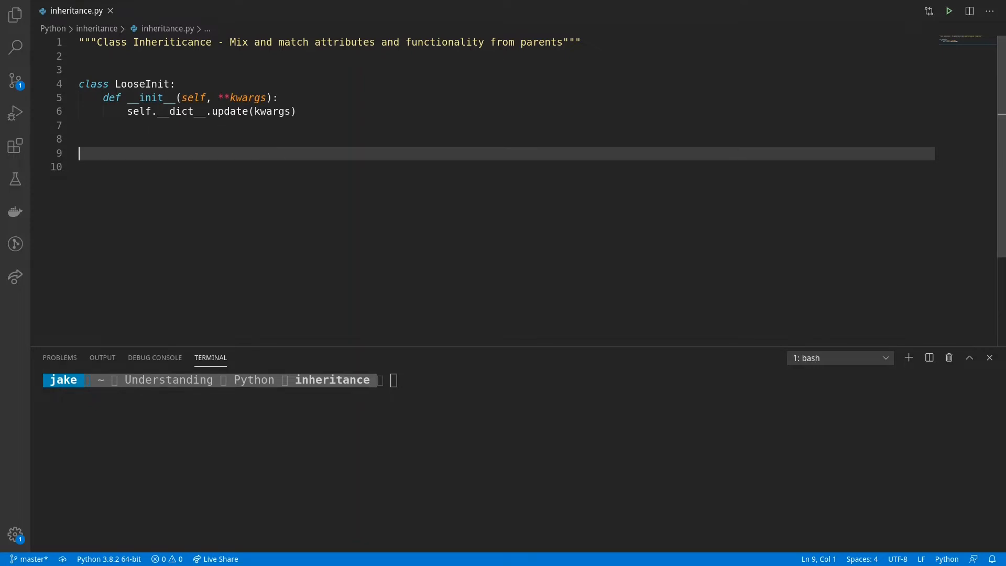
- Add an empty Child class inheriting from LooseInit with a pass body
text(class Child()
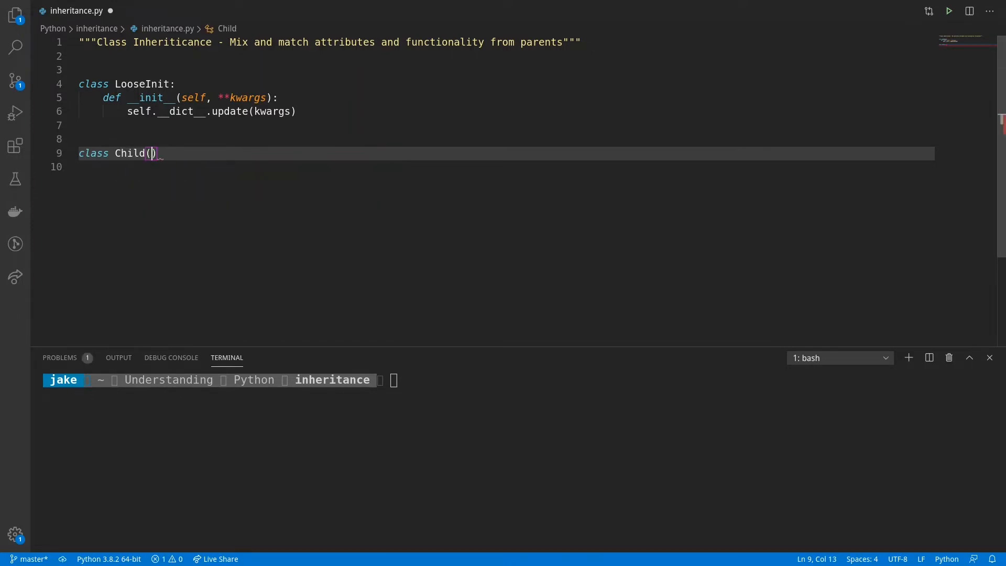
text(LooseInit)
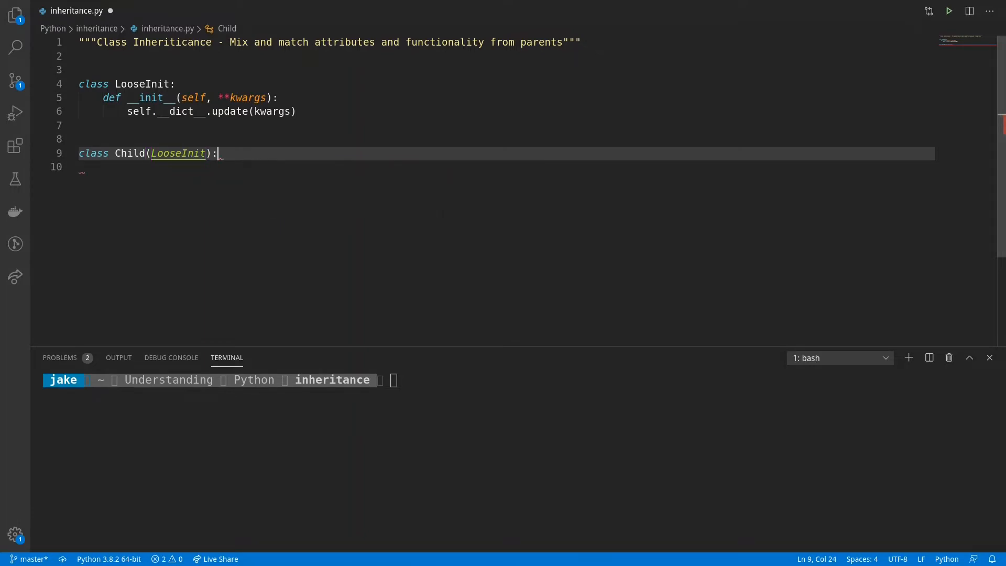
text(pass)
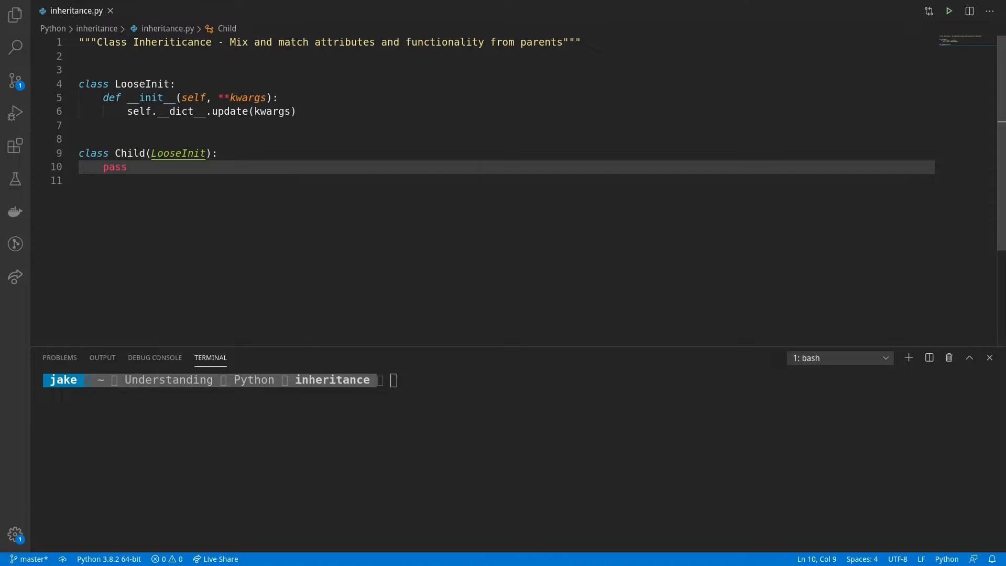
key(Enter)
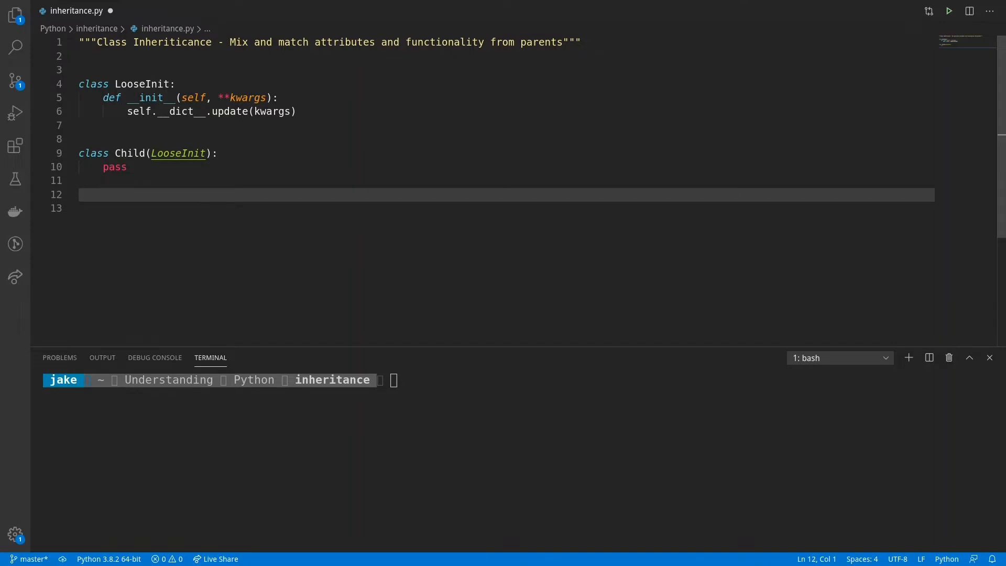
- Create sister = Child(name="kiara", age=13)
text(s)
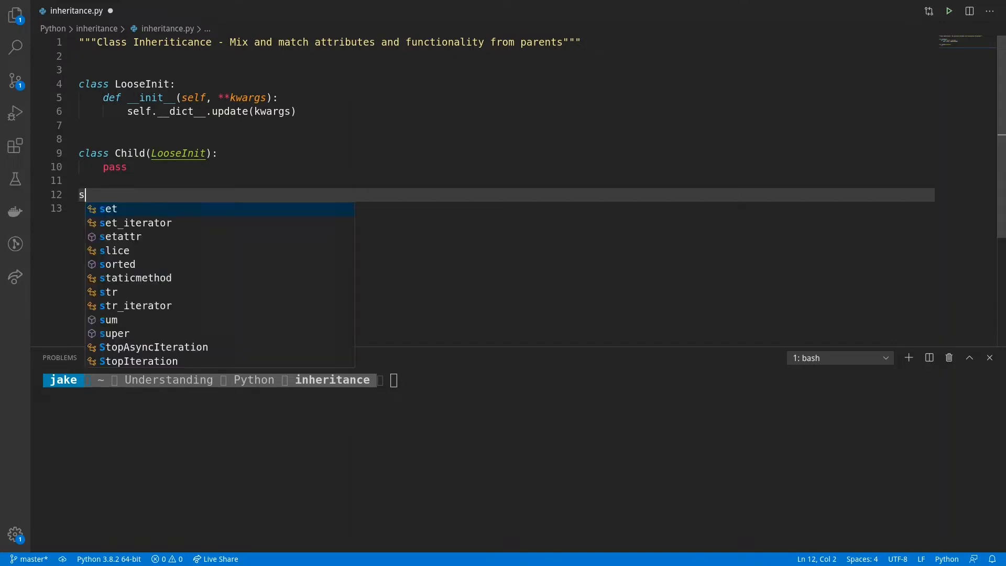
text(ister =)
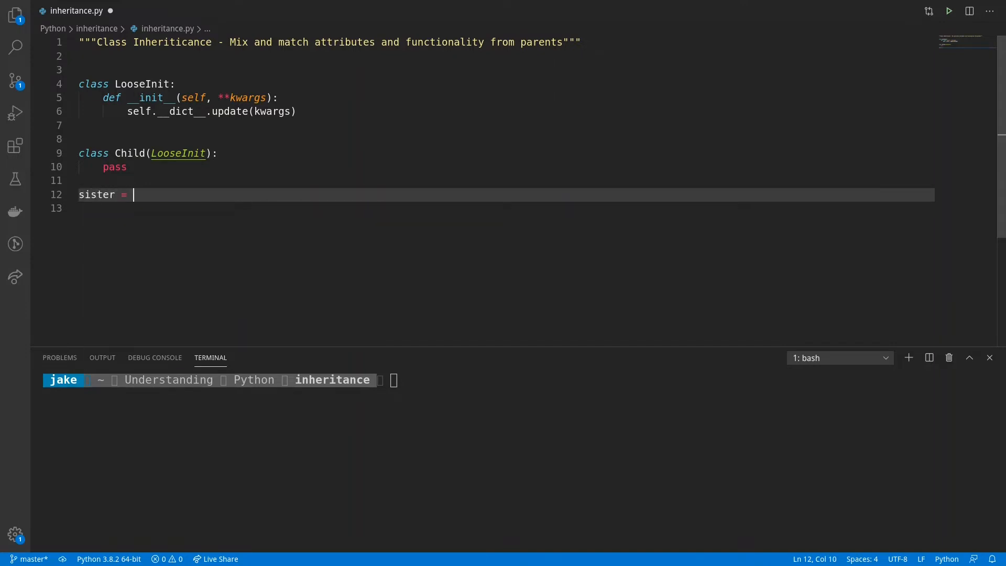
text(Child())
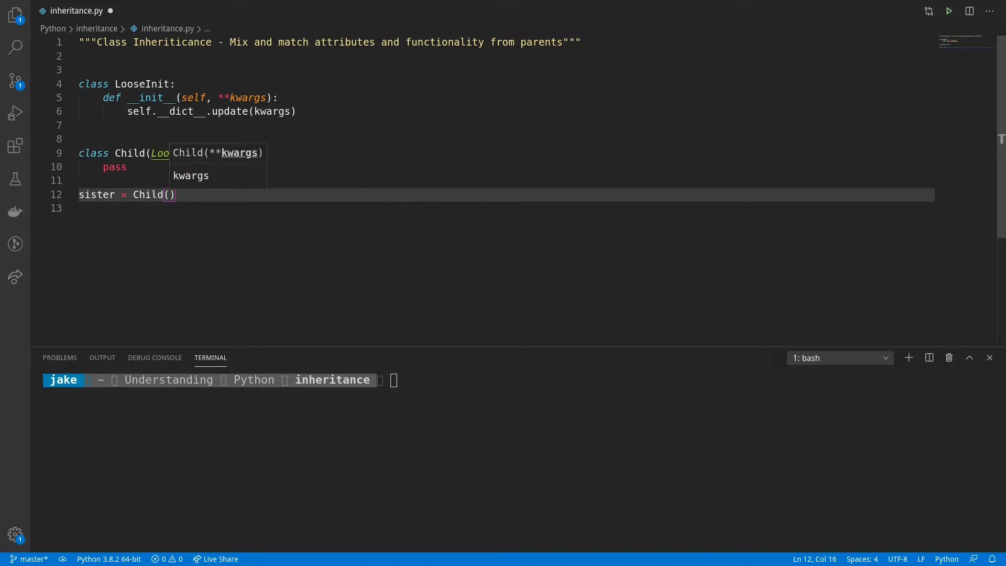
text(name="k)
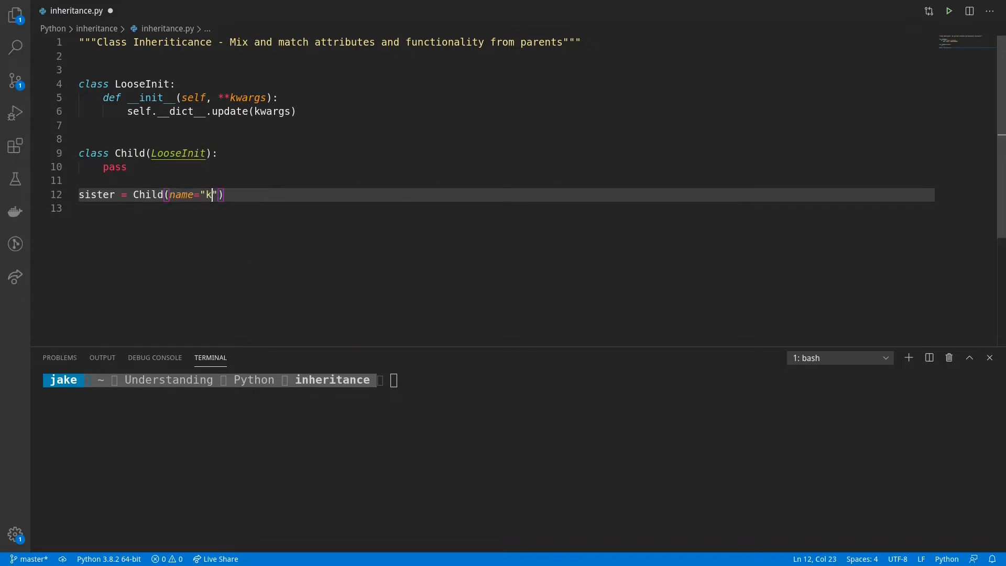
text(iara)
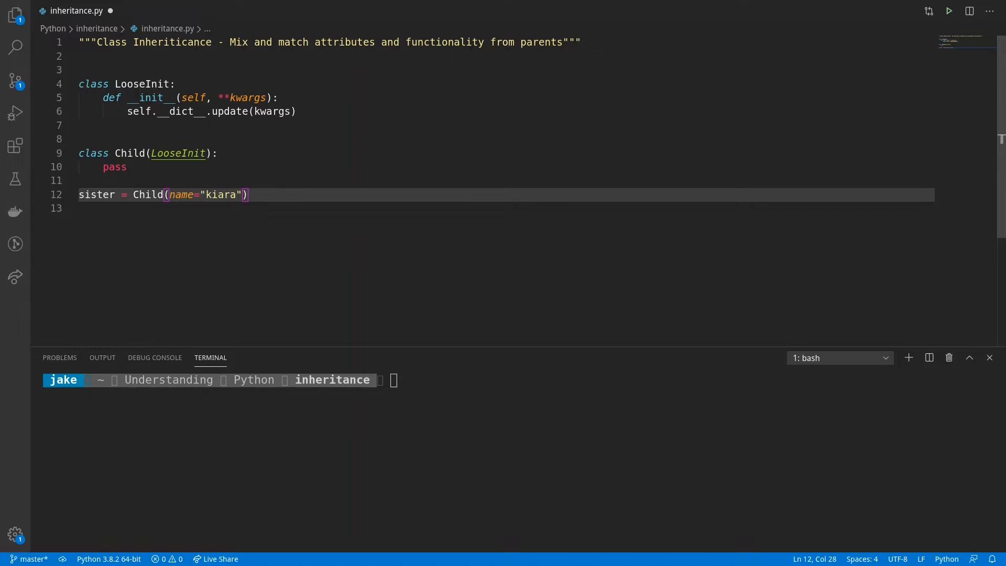
text(, age)
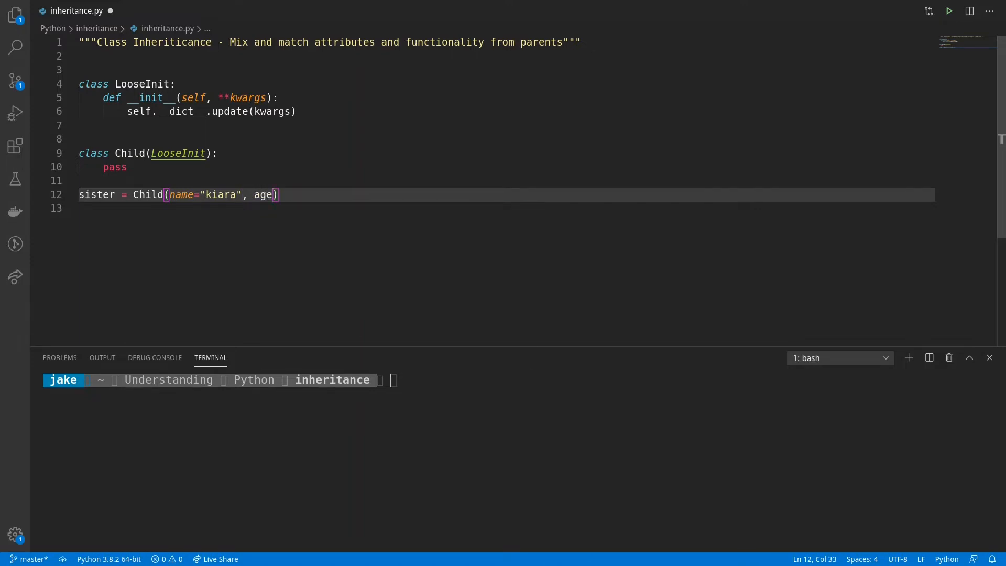
text(=13)
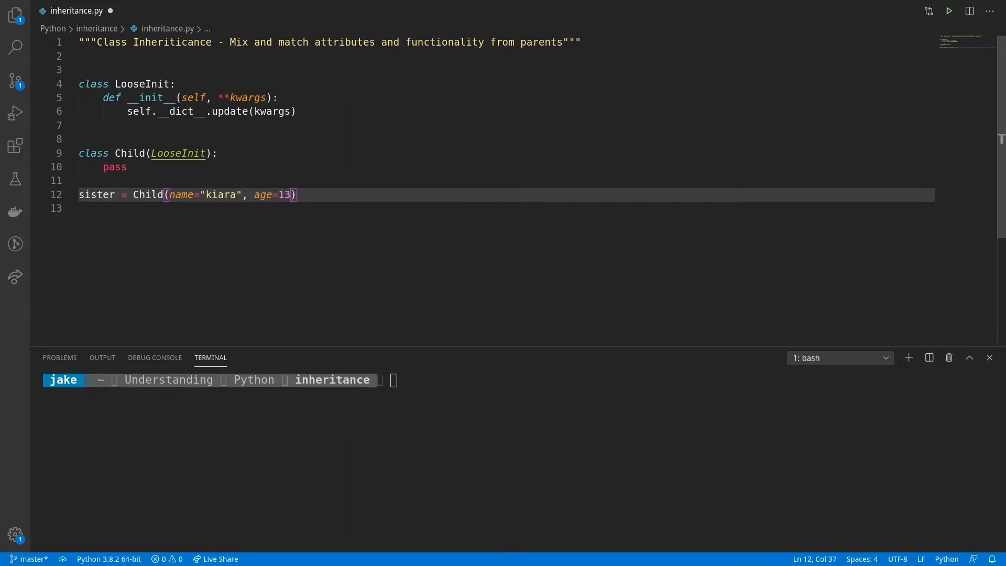
- Create brother = Child(name="hunter", age=15)
text(brother)
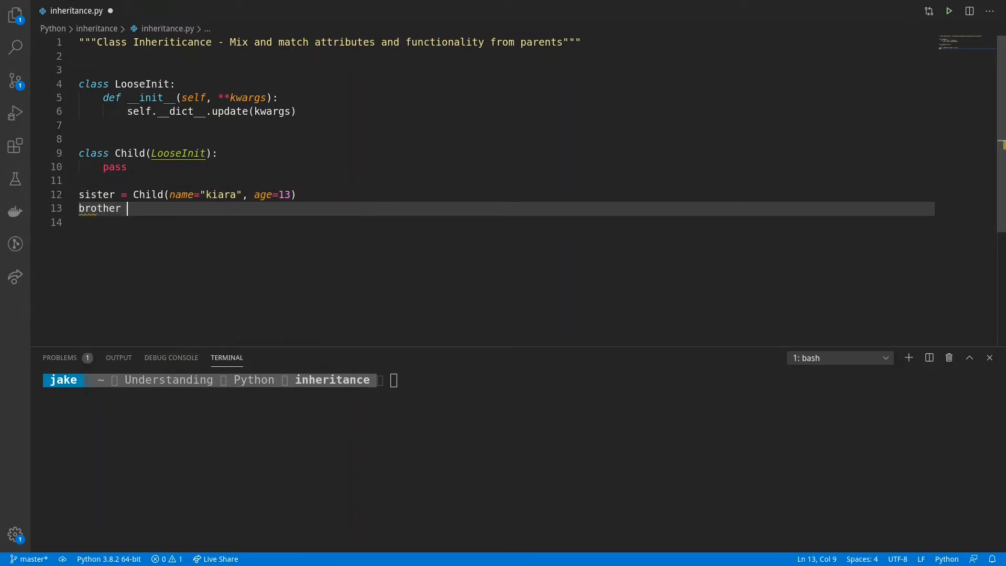
text(= Child(name="h")
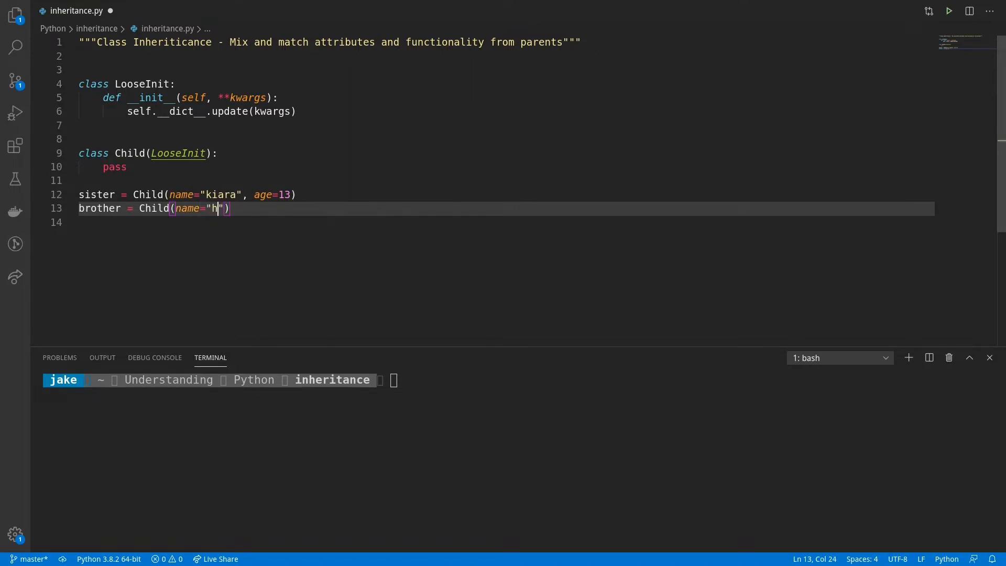
text(unter)
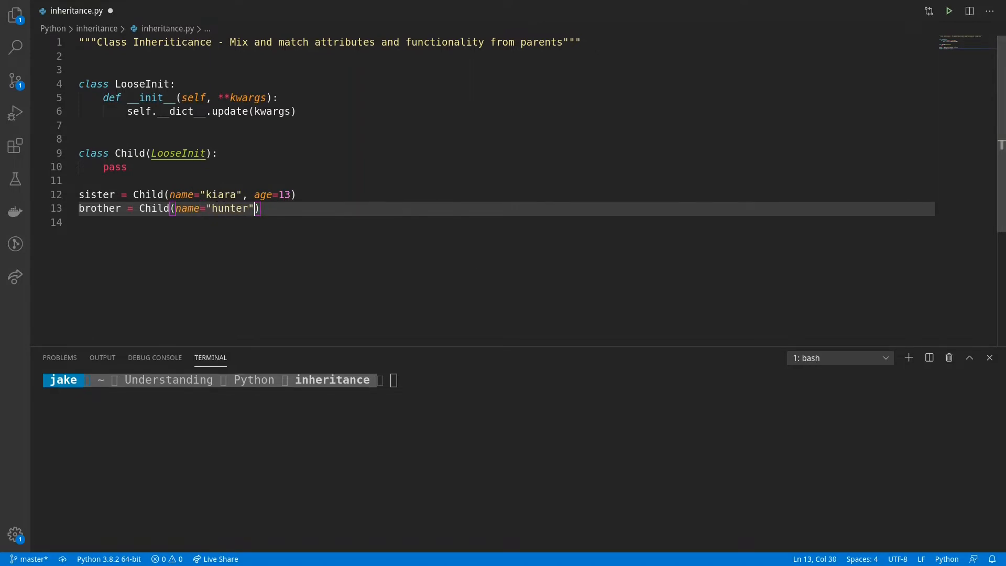
text(, age=)
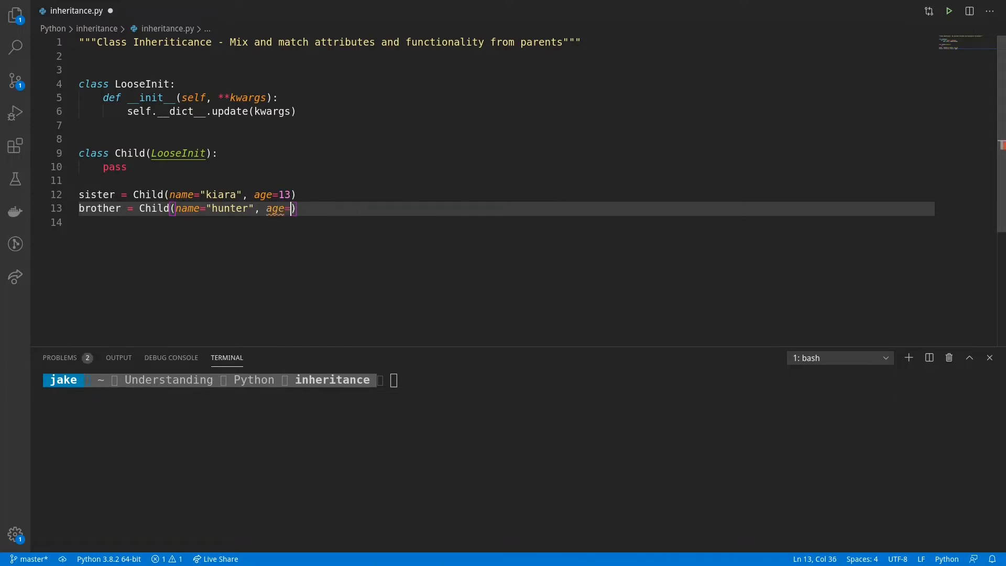
text(15)
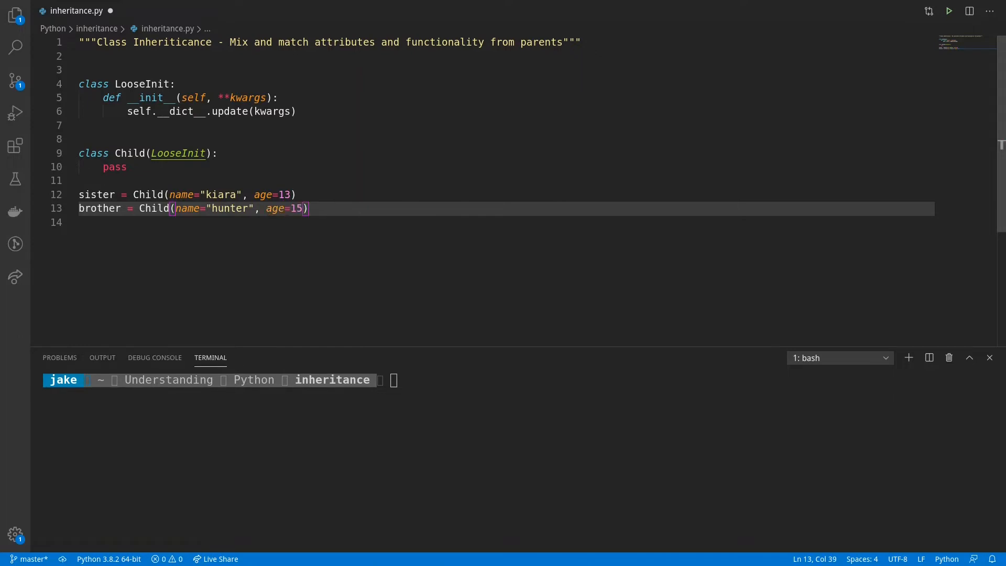
key(Enter)
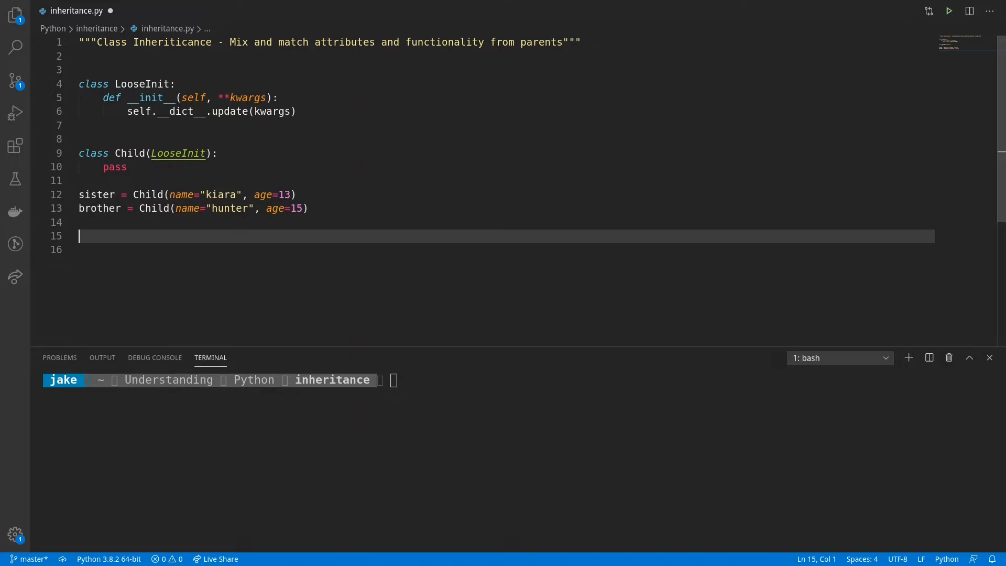
- Add f-string prints reporting sister's and brother's name and age in years, then save
text(print())
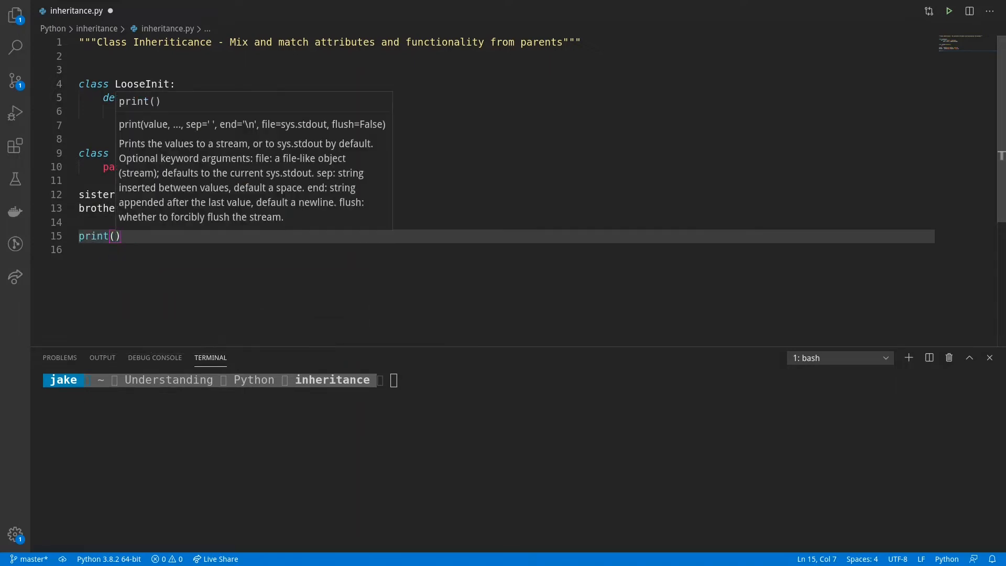
text(f"{sister.name} is)
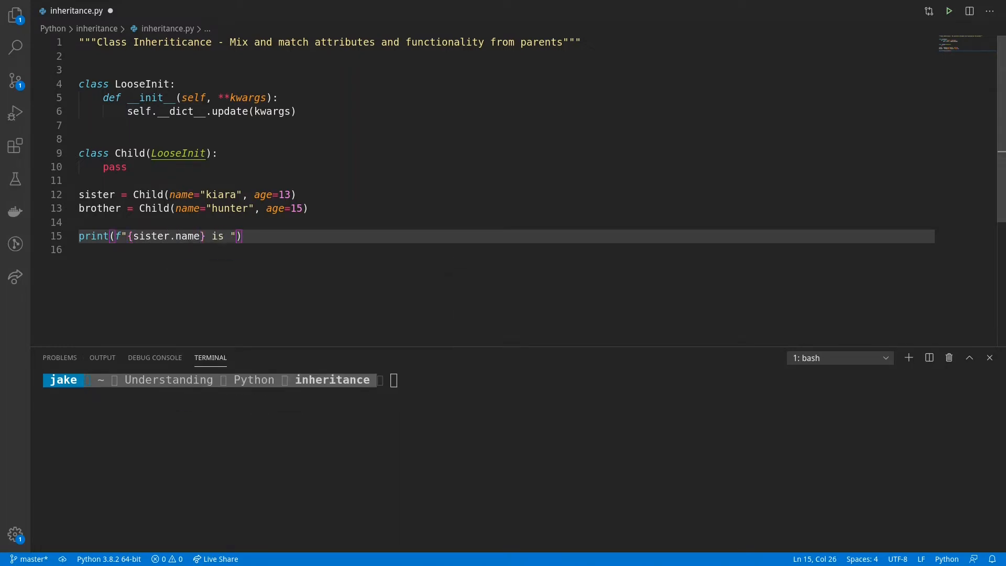
text({sister.)
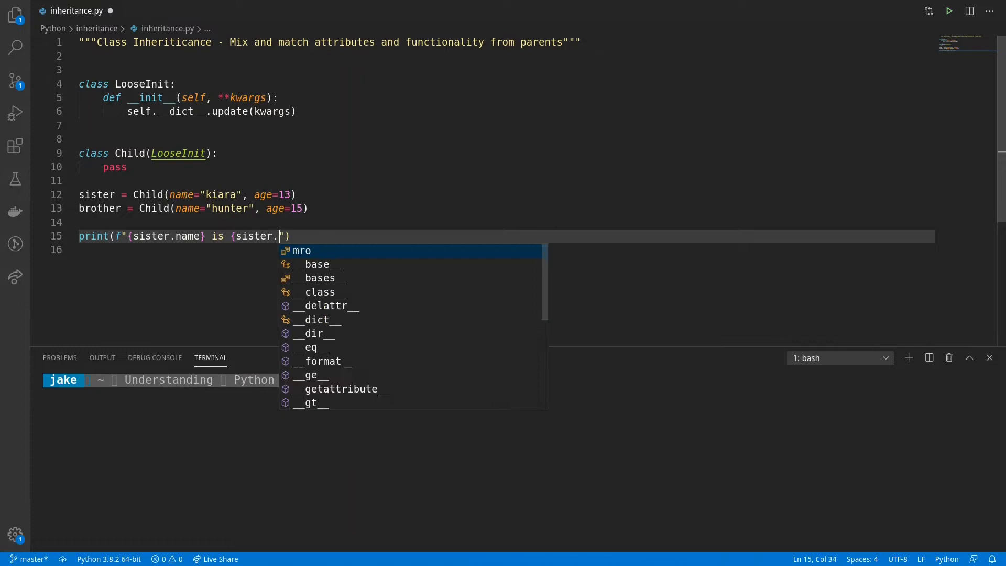
text(age} year)
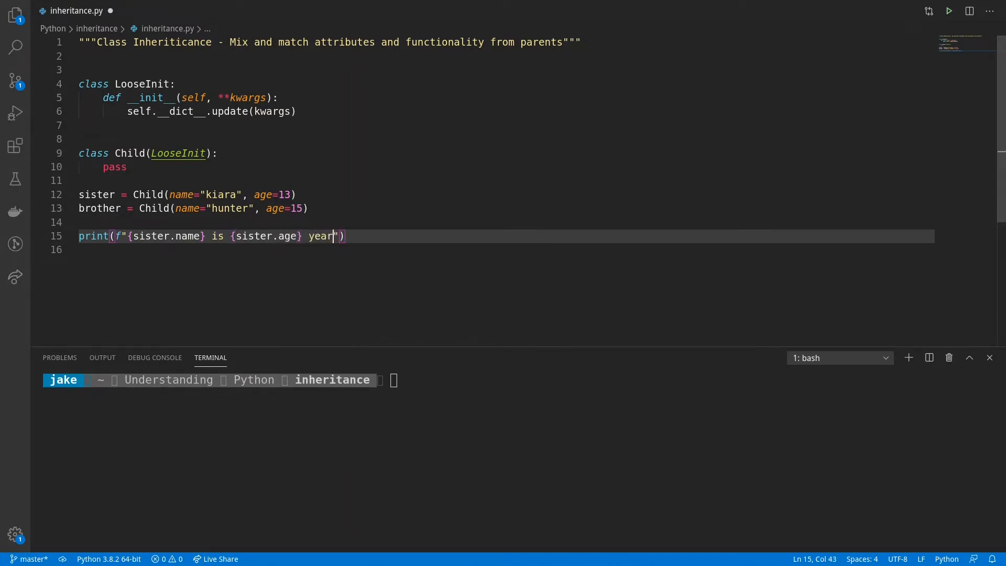
text(s old)
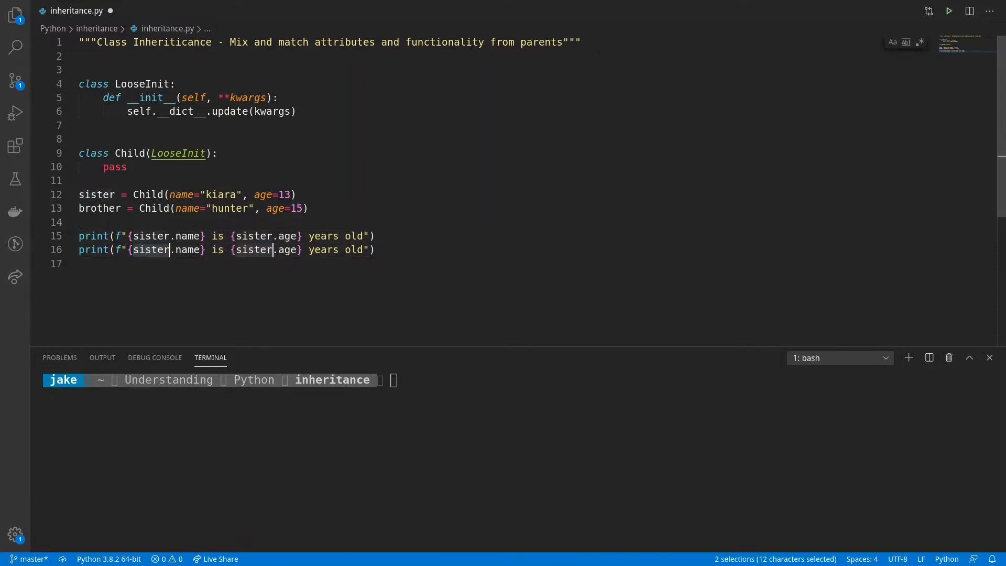
text(broth)
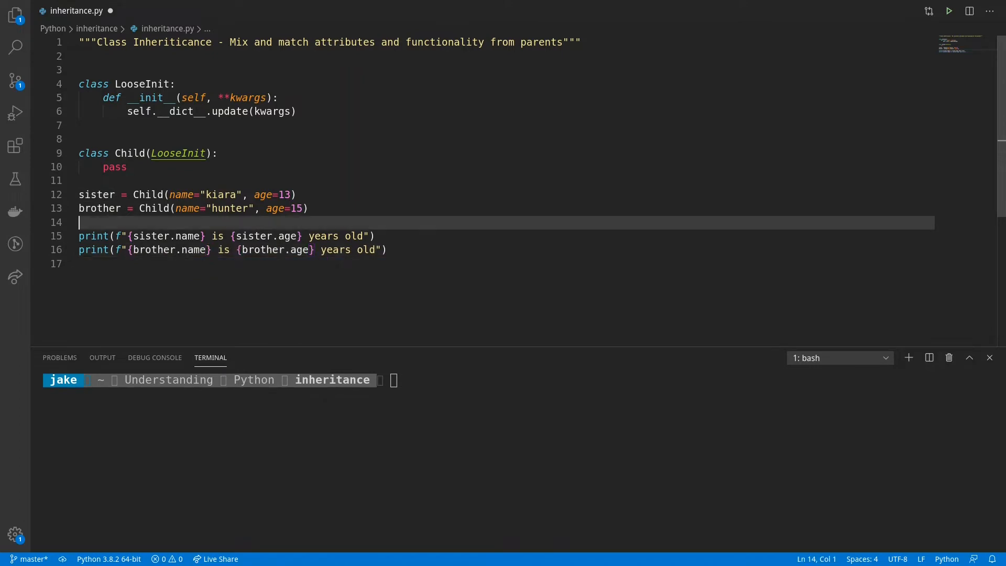
key(ctrl+s)
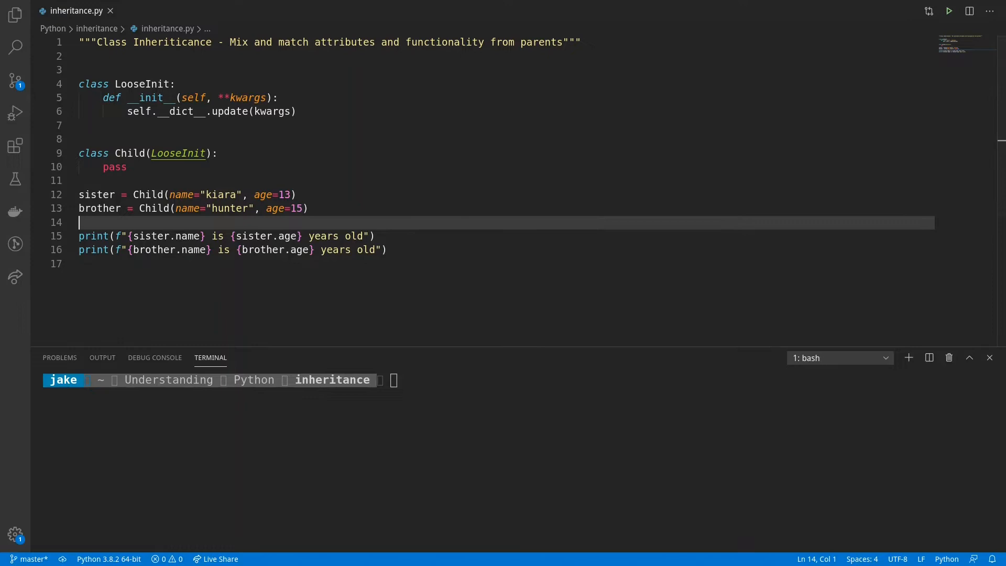
- Run the script to print each child's name and age in the terminal
click(948, 11)
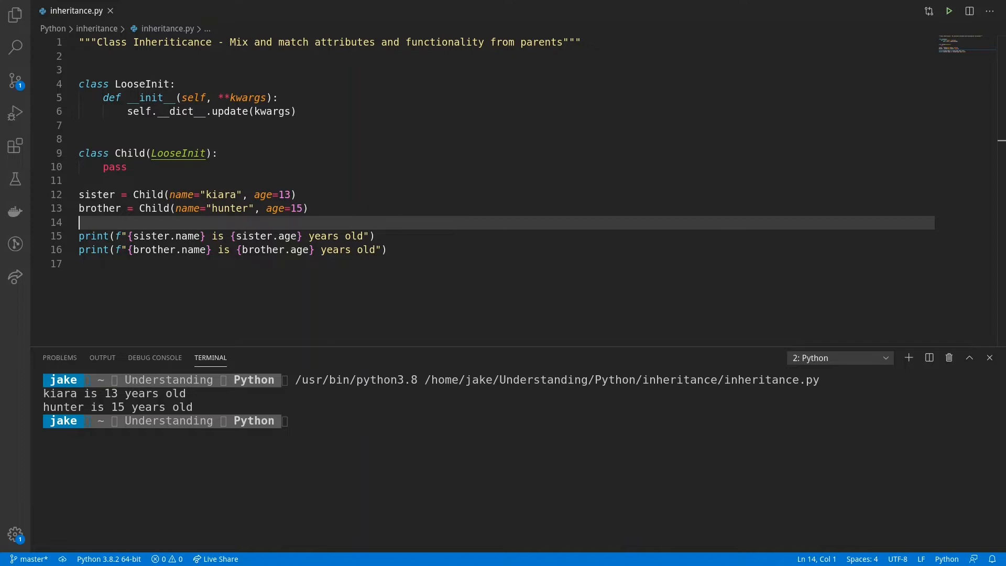
click(81, 124)
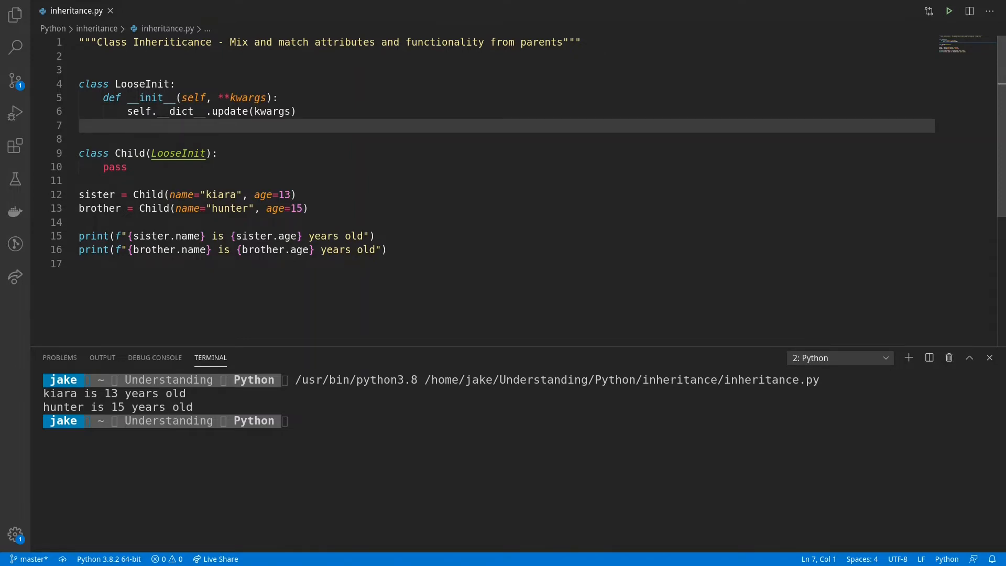
- Add a Utils class with from_dict classmethod and to_dict skipping underscore-prefixed keys
key(enter)
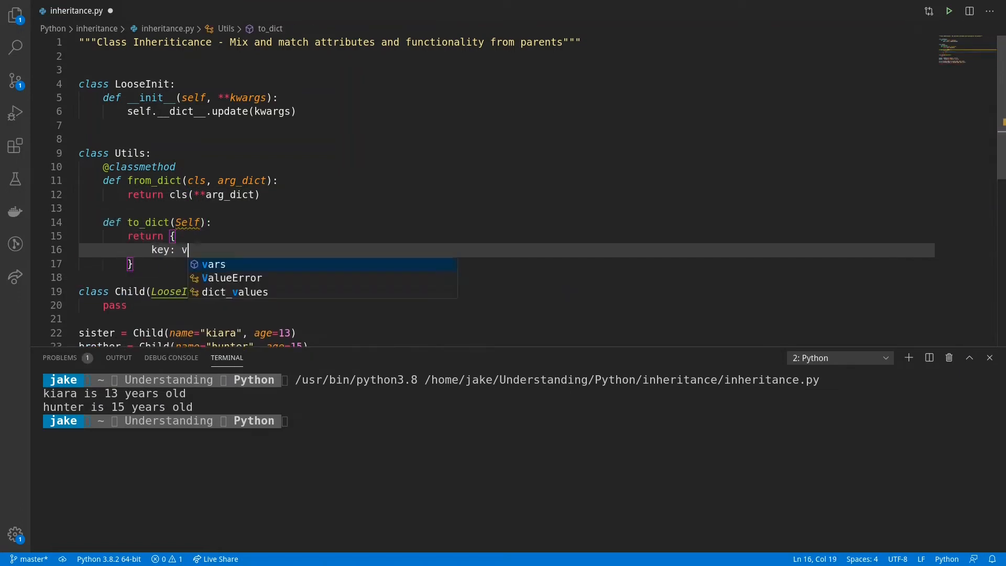
text(alue)
text(if)
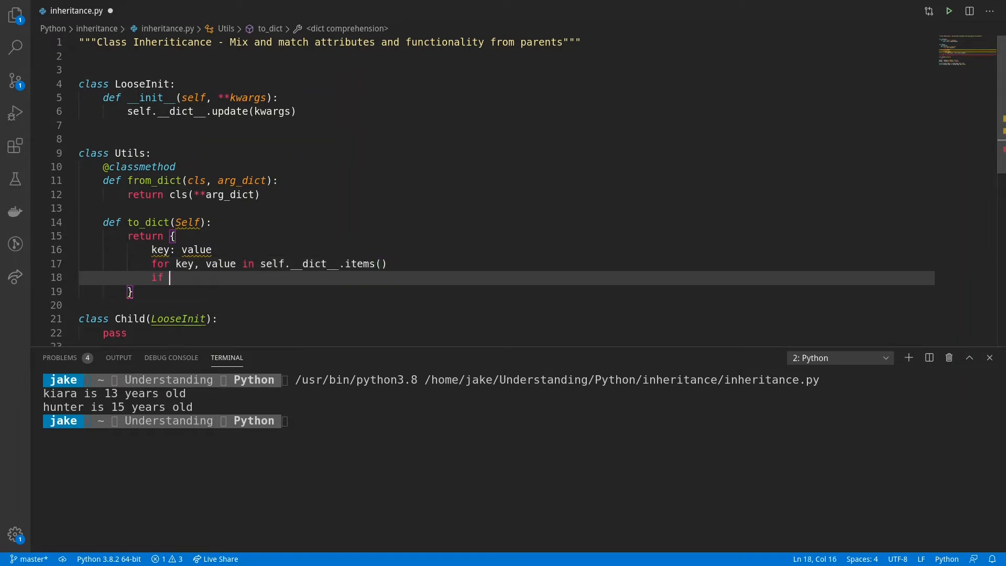
text(not key.startswith("_"))
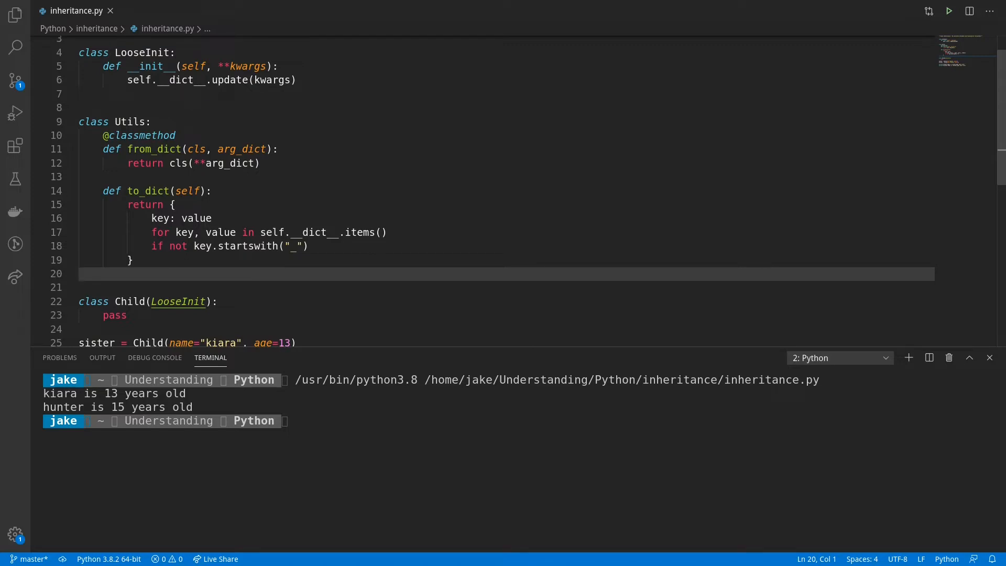
click(84, 274)
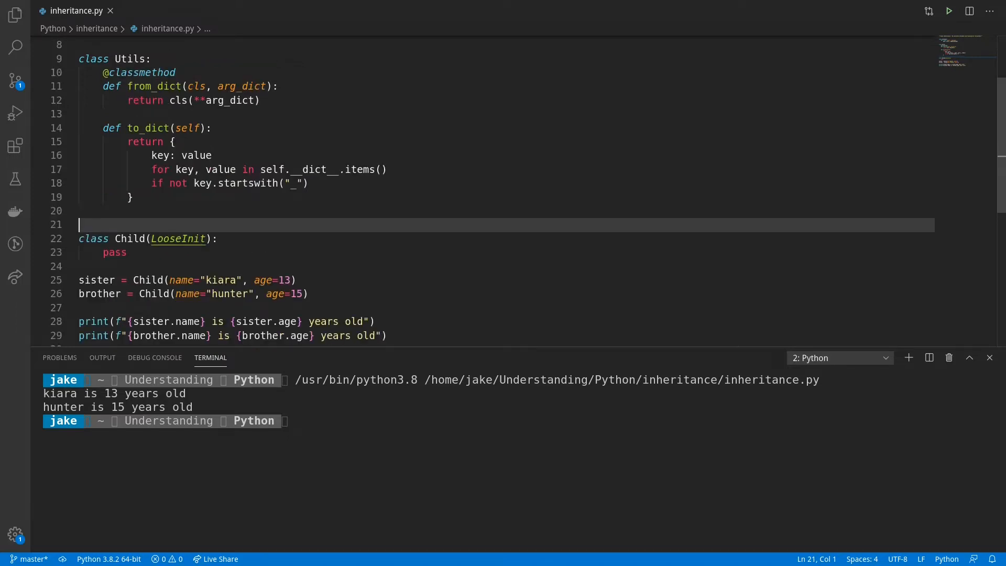
click(205, 238)
text(, )
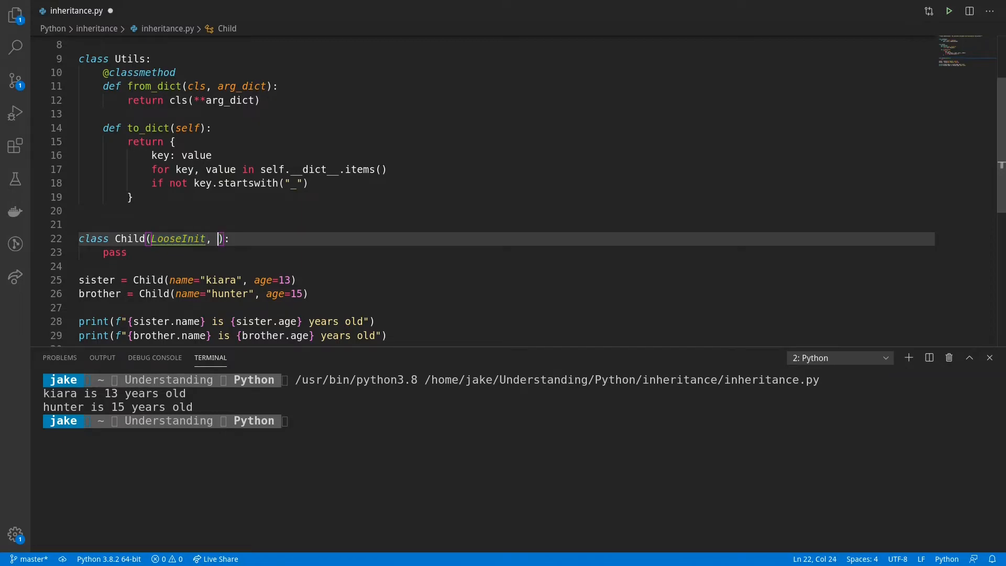
- Make Child inherit from LooseInit and Utils, and start a cousin assignment
text(Utils)
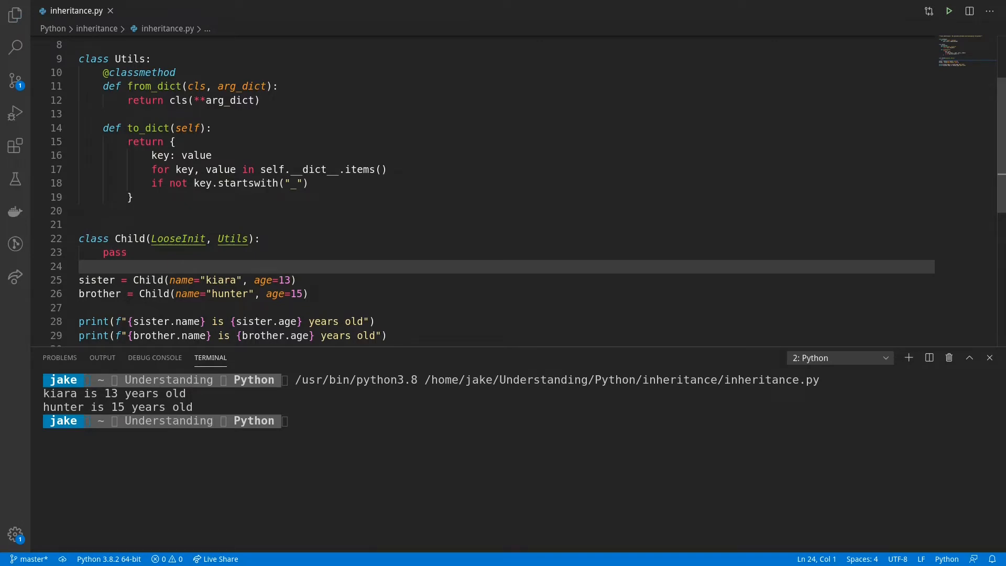
text(cousin =)
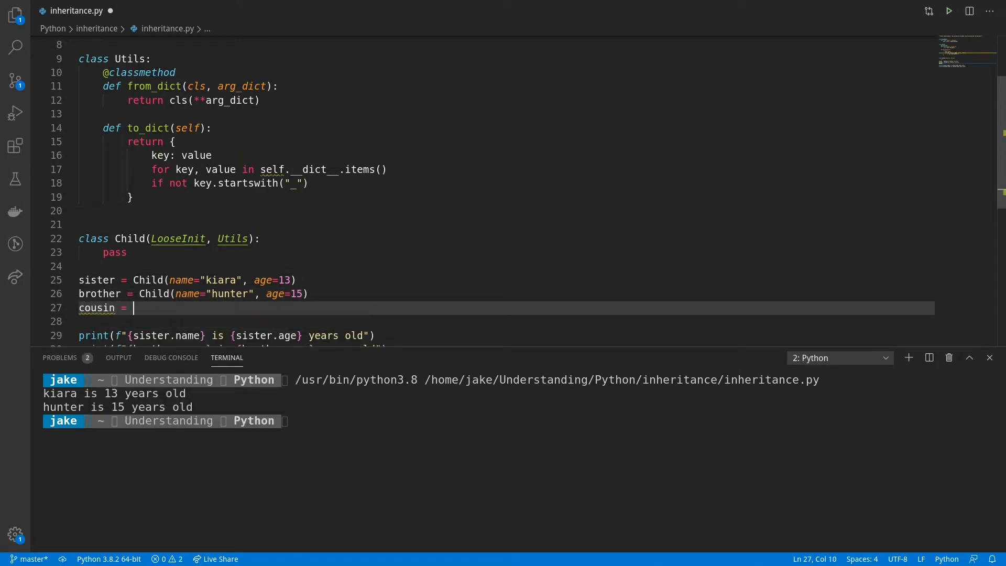
- Build cousin with Child.from_dict({"name": "amanda", "age": 17})
text(Child)
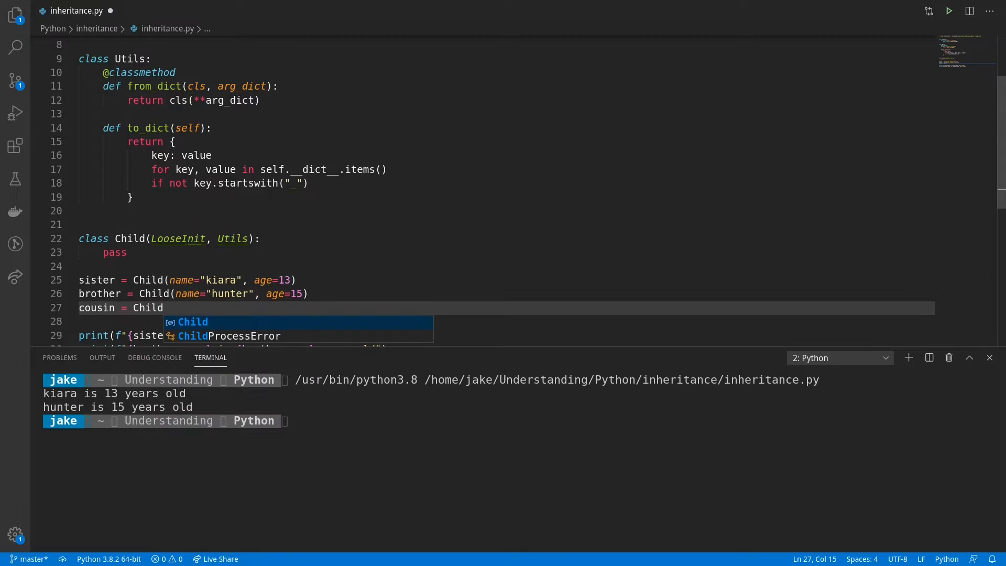
text(.from_dict({"name": "amanda)
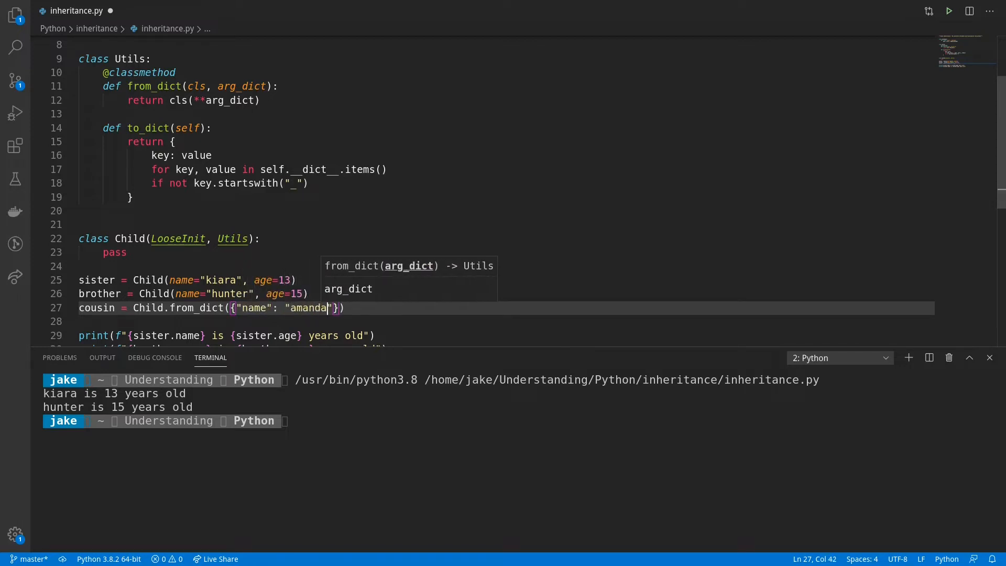
text(, "age": 1)
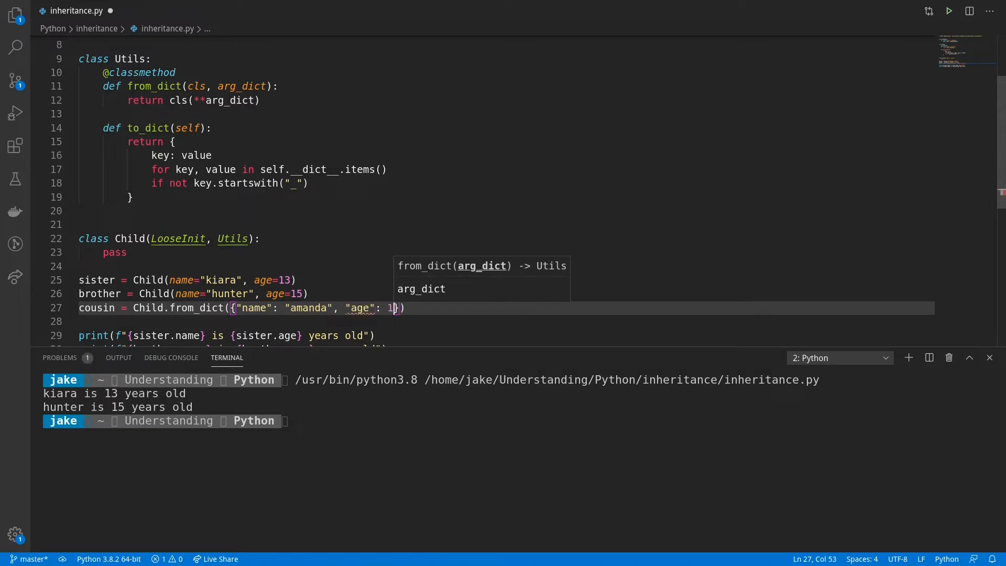
text(7)
text(p)
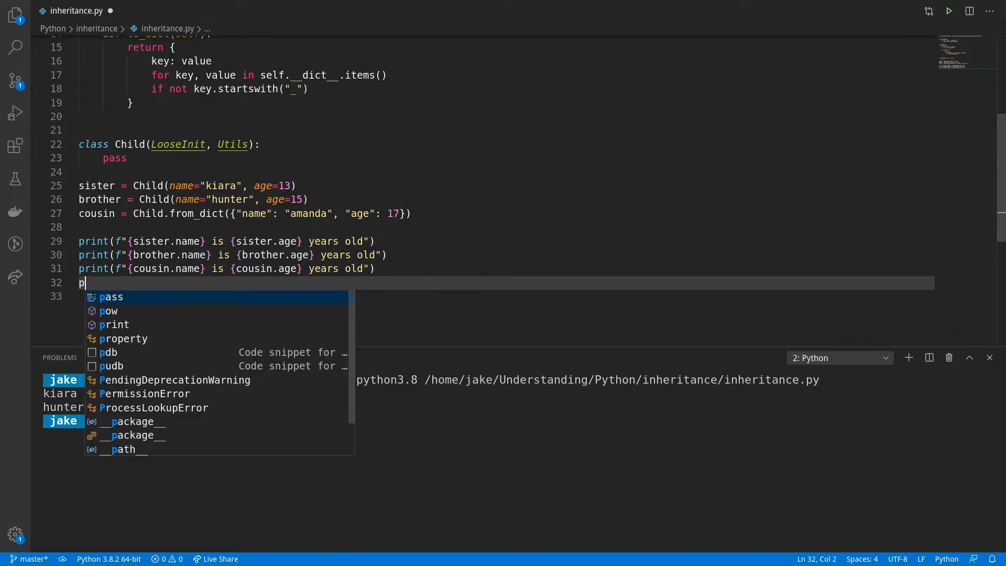
- Add print(f"sister dict: {sister.to_dict()}") as the last line
text(rint()
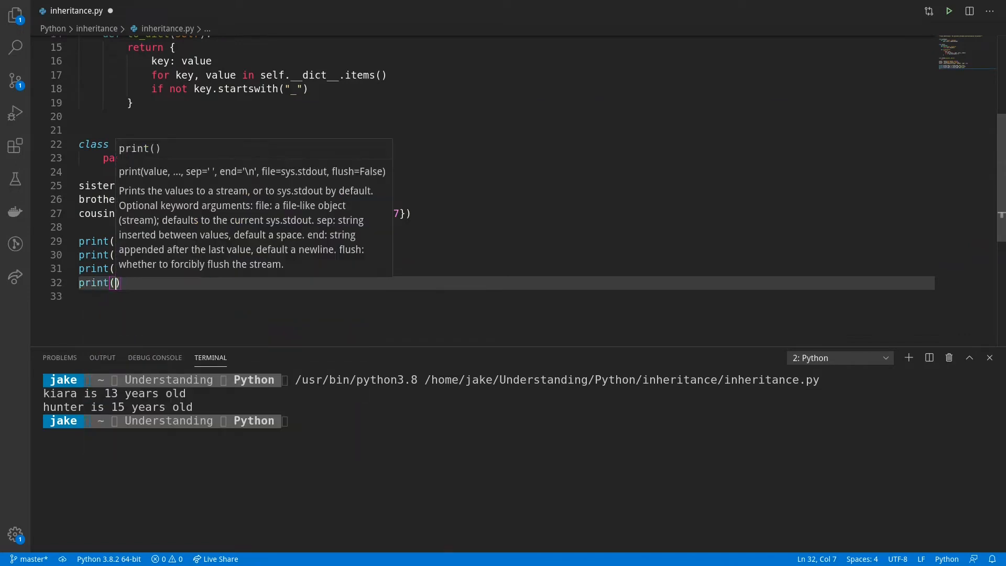
text(f"")
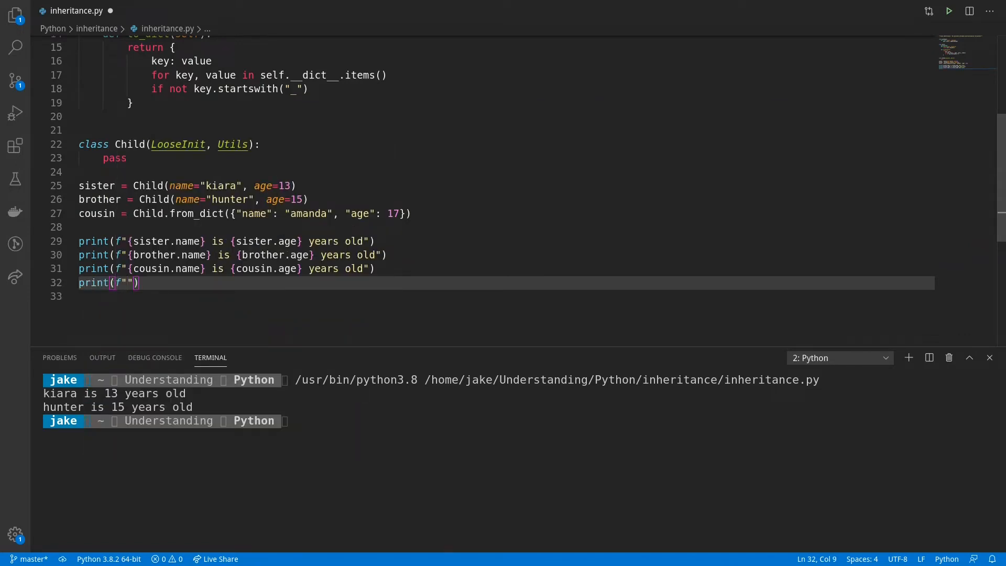
text(sister dict:)
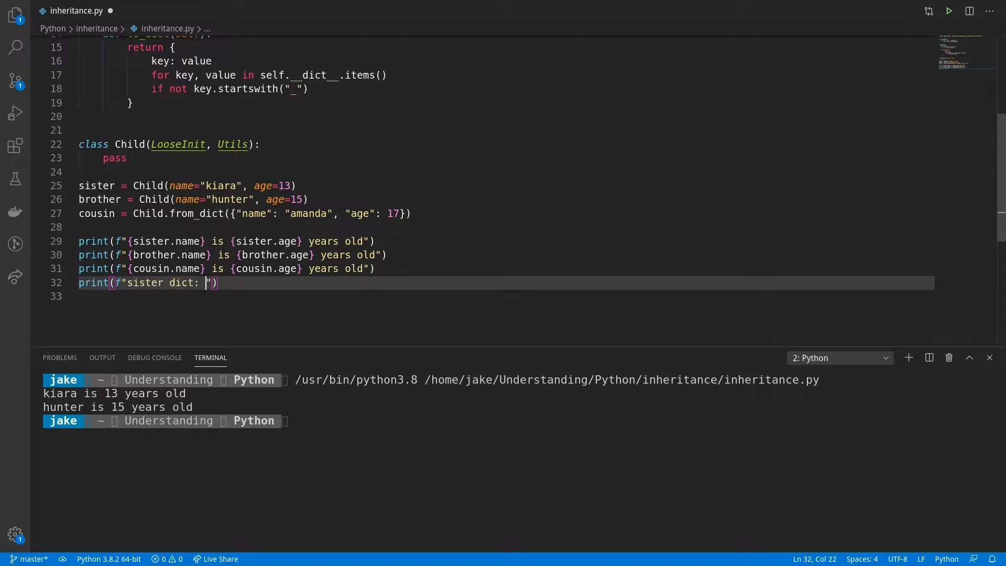
text({sister.to_dict()})
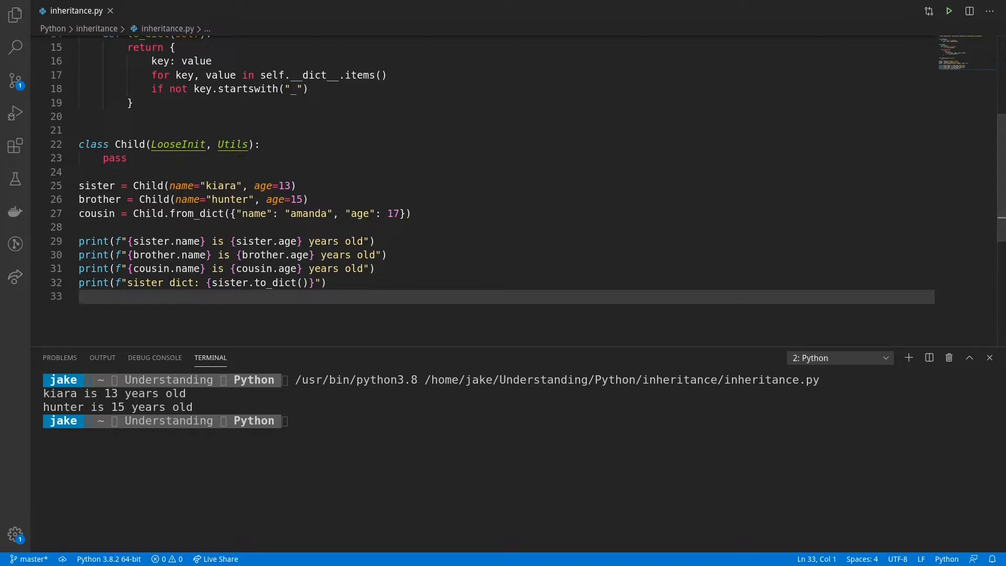
- Rerun the script to print amanda's age and the sister dict, then return to sister's arguments
click(948, 10)
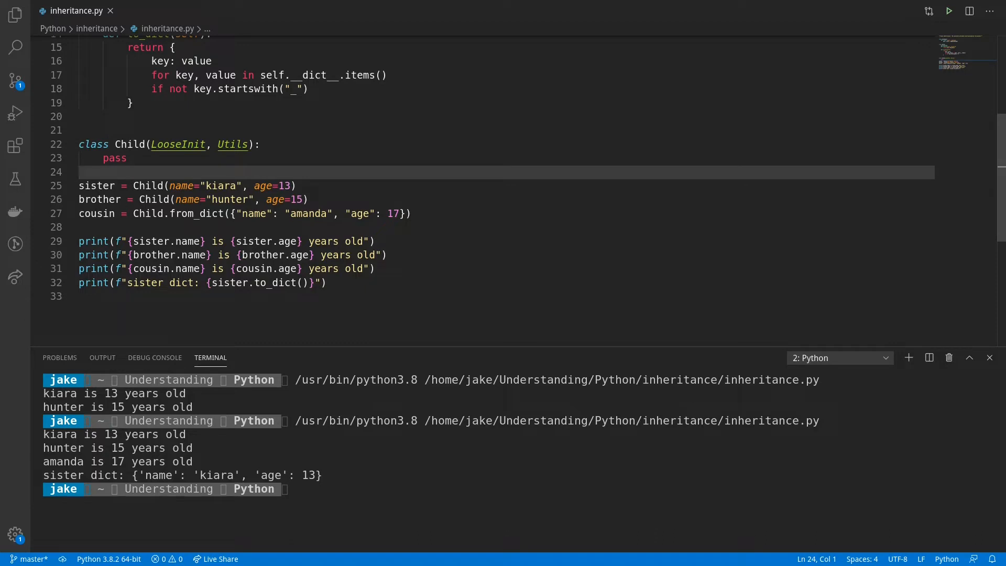
click(79, 172)
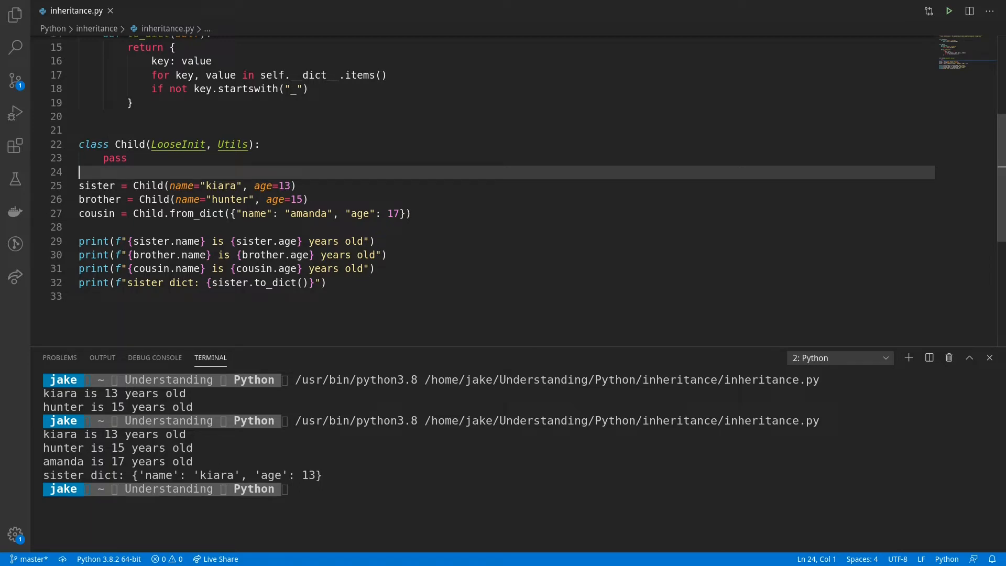
click(292, 186)
text(, )
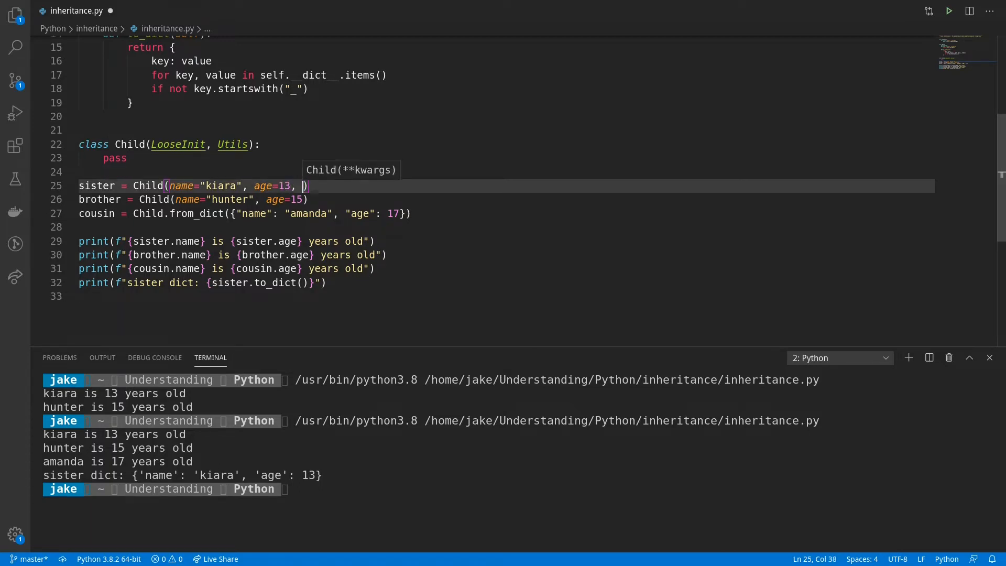
- Pass an extra bad_Arg="asdf" keyword to sister's Child call
text(bad_A)
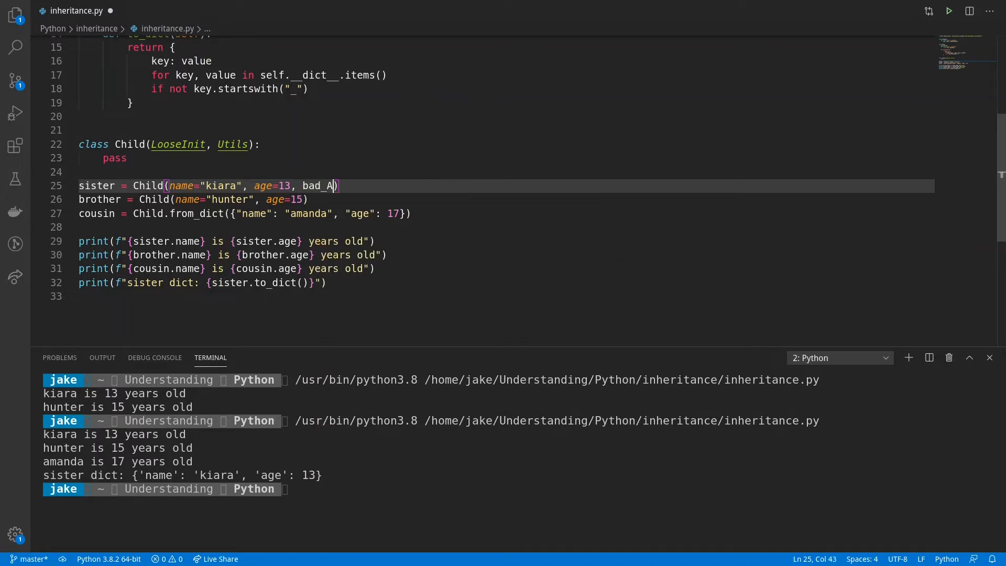
text(rg)
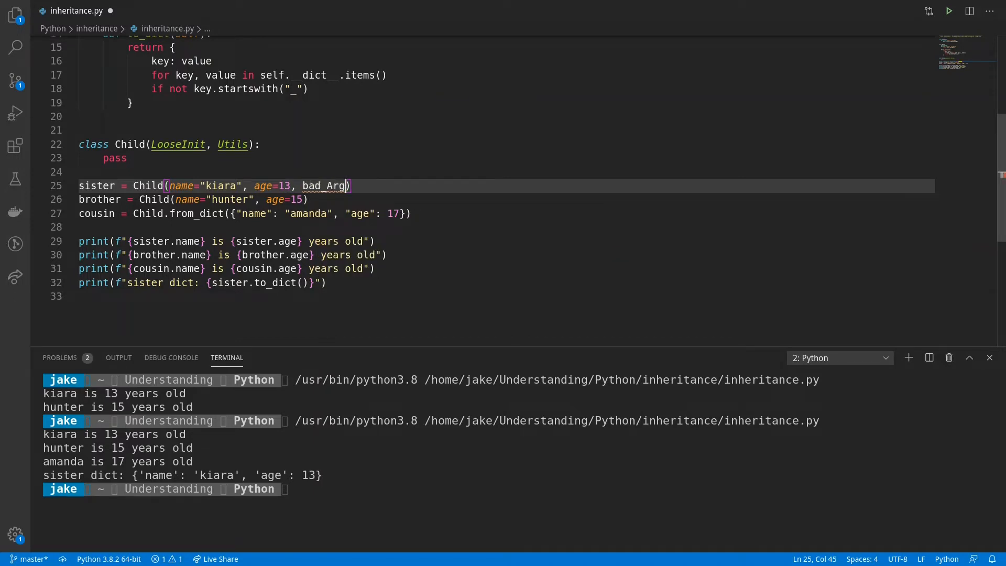
text(="")
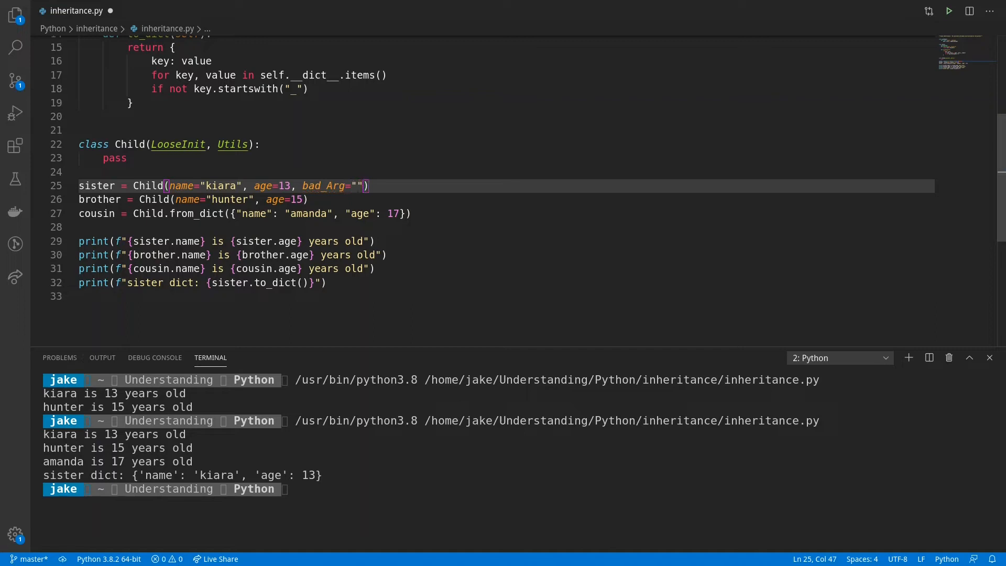
text(asdf)
text(class StrictInit()
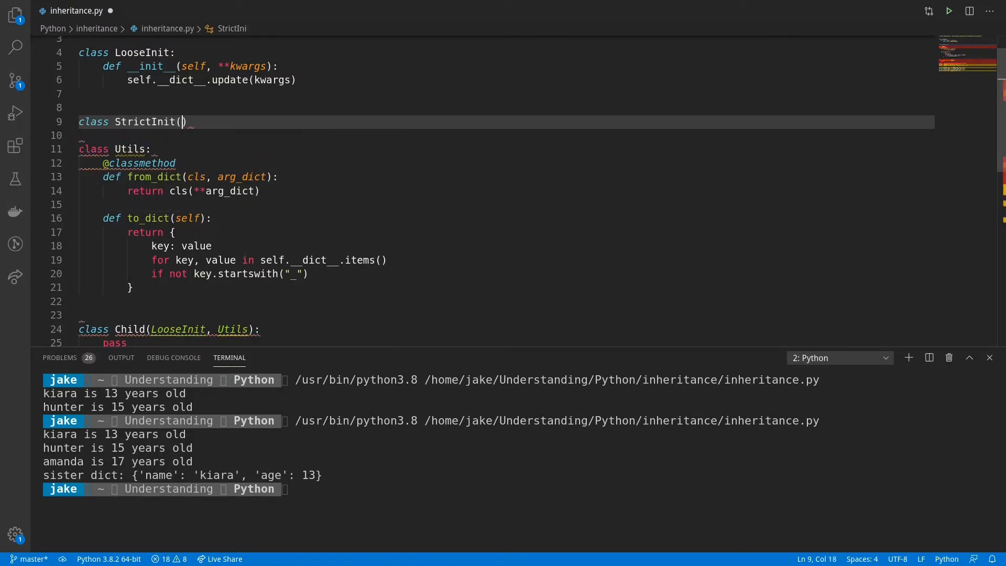
- Define class StrictInit(LooseInit) whose __init__ builds sanitized_args dropping keys starting with "bad", then begin super()
text(LooseInit):)
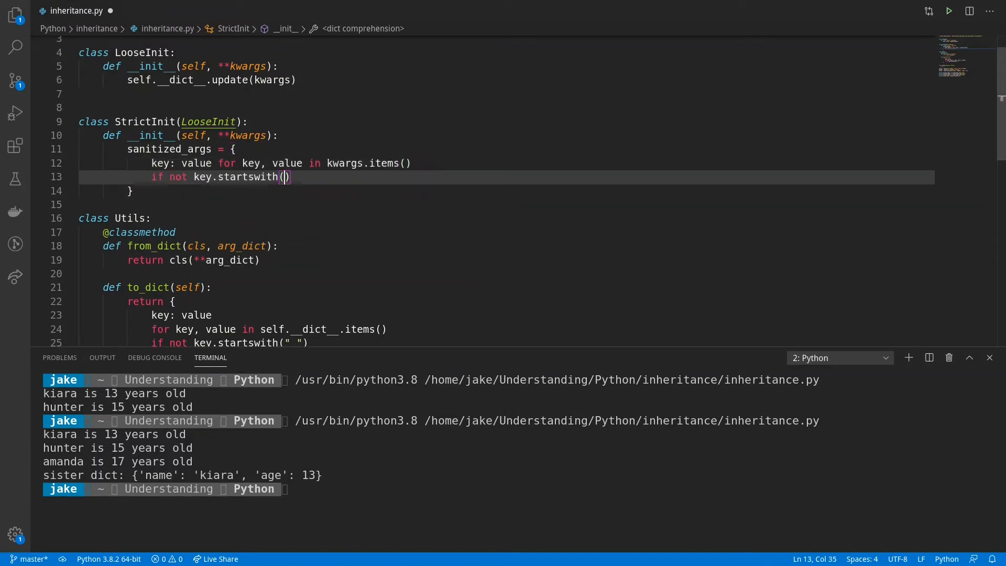
text("bad")
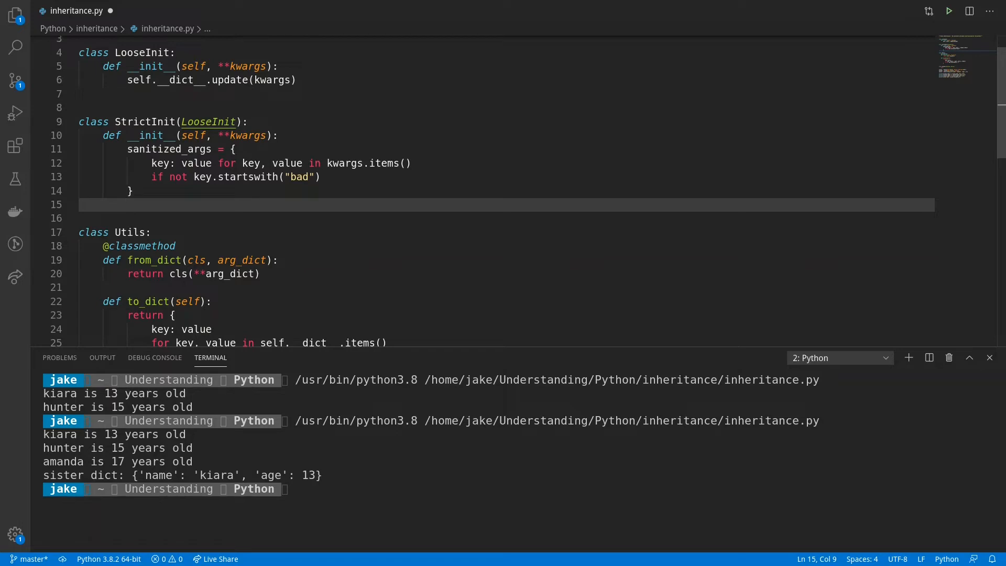
text(s)
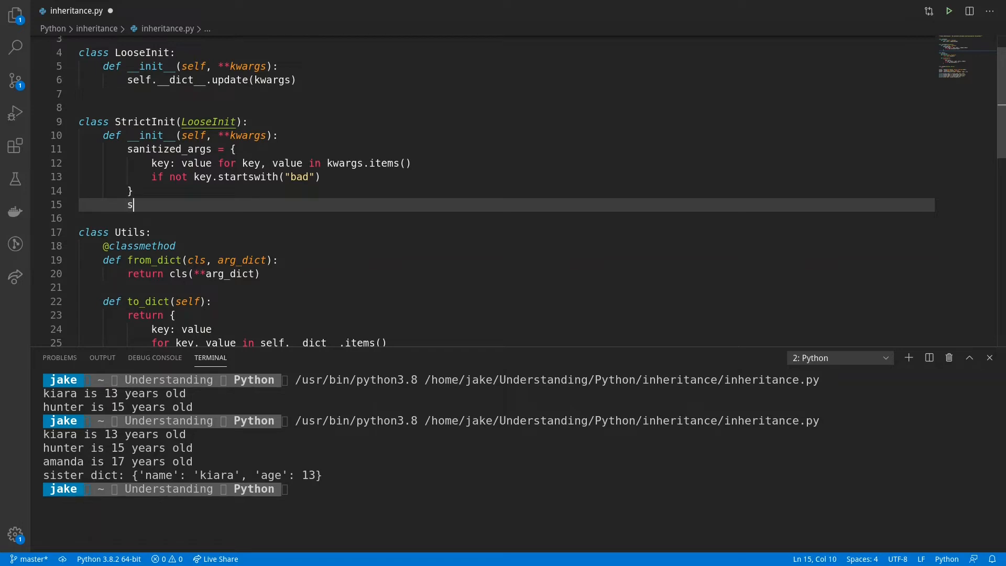
text(uper())
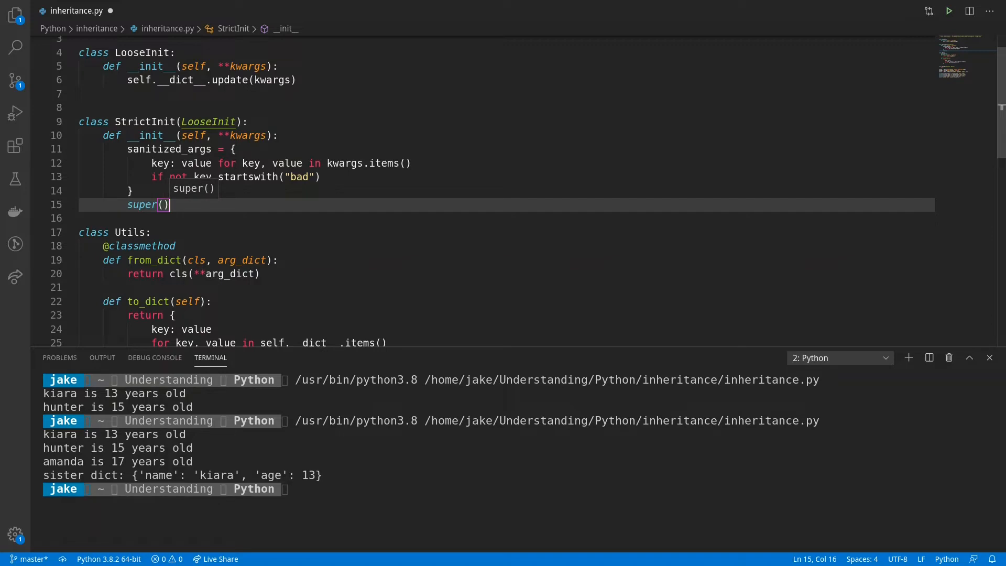
- Finish the line as super().__init__(**sanitized_args) so only filtered keywords reach the parent
text(.__)
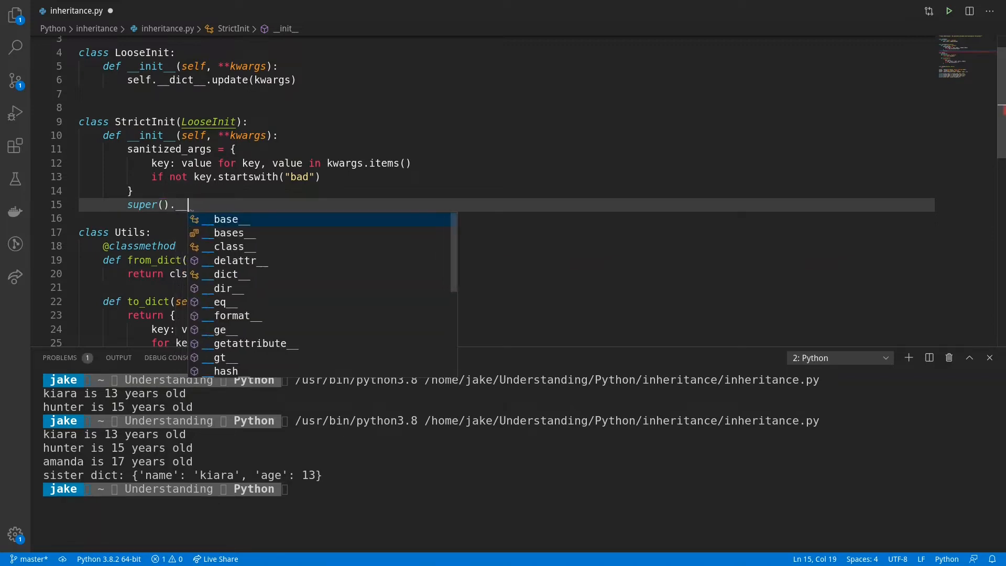
text(init)
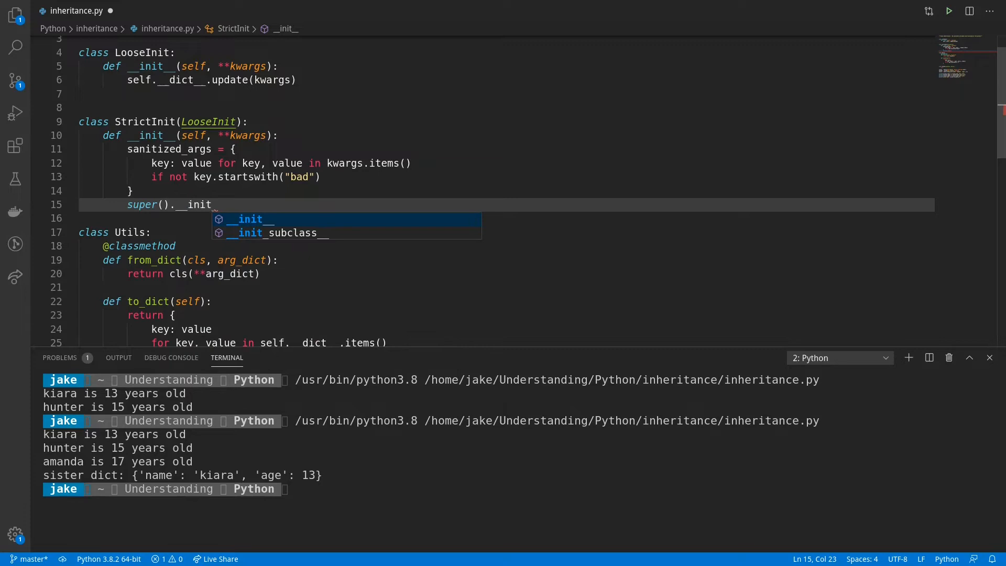
text(__(*))
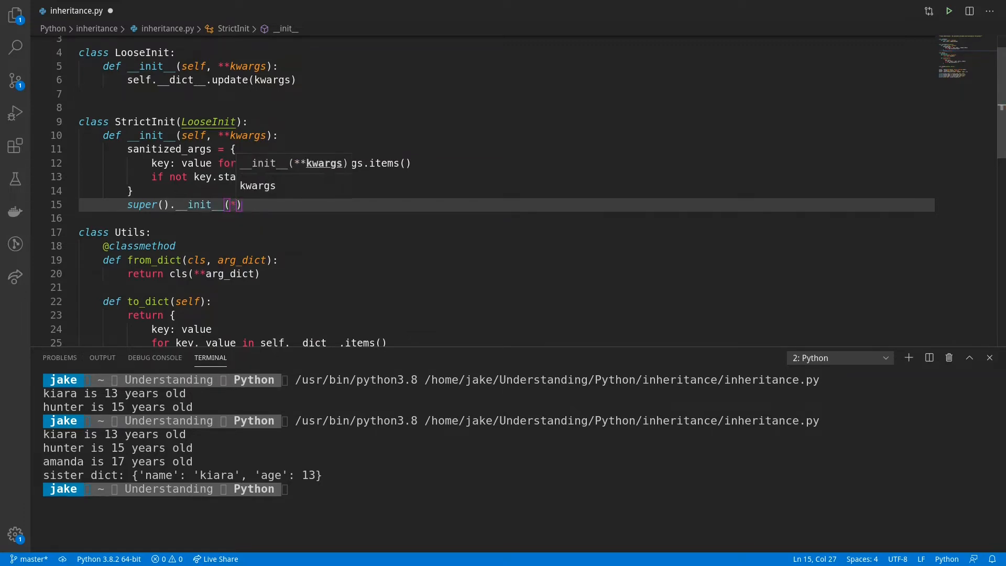
text(*)
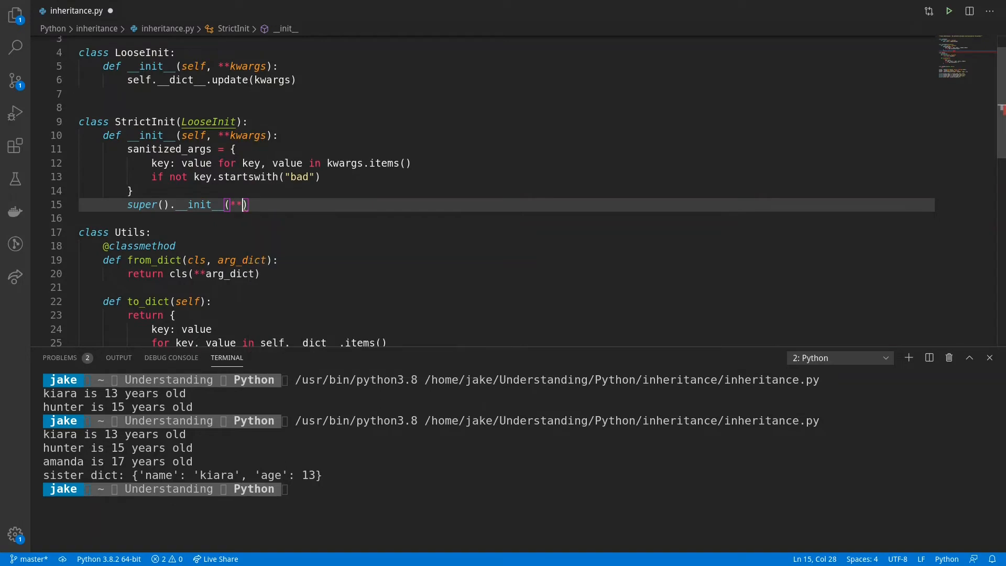
text(sanitized_args)
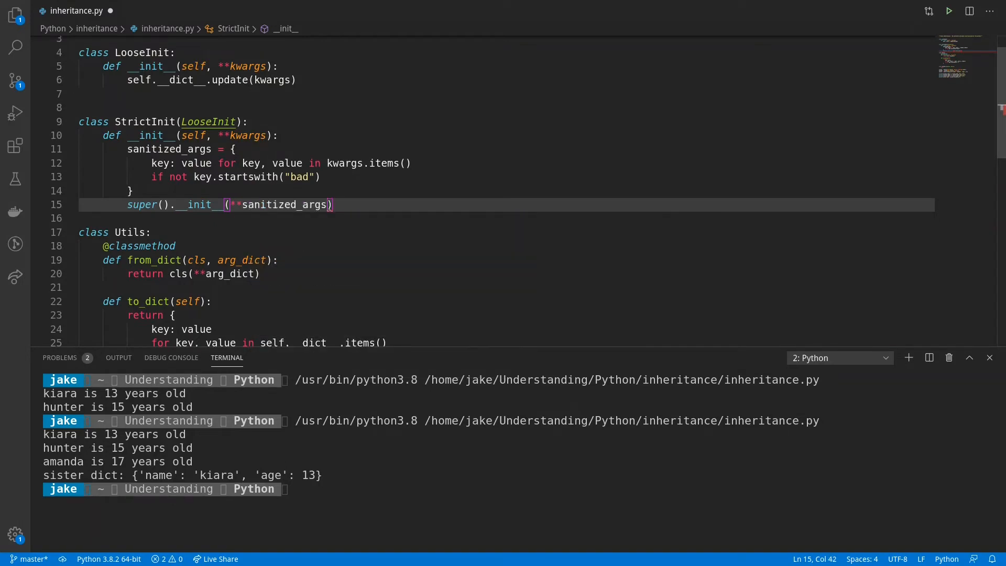
click(132, 191)
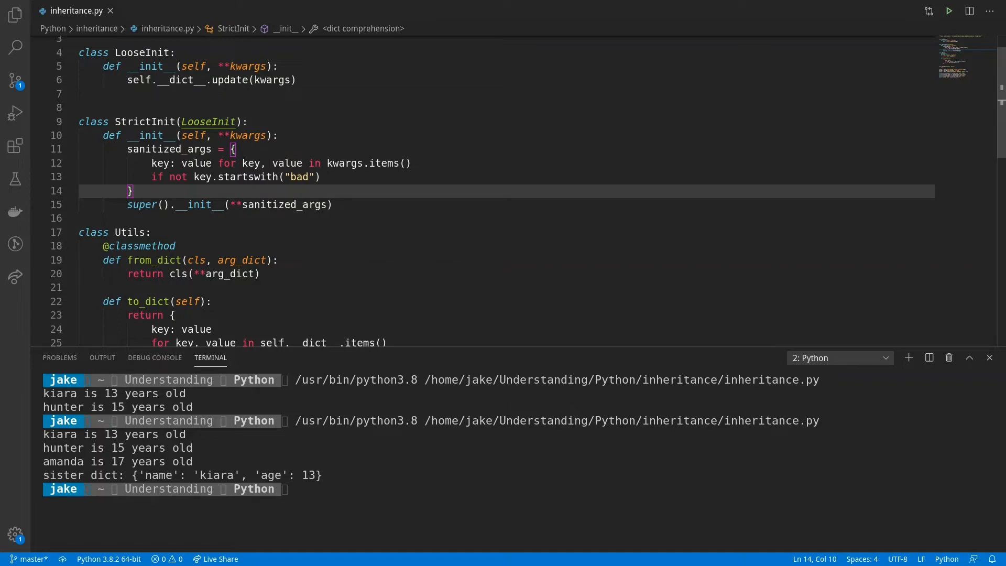
- Rerun the script, then change Child's first base from LooseInit to StrictInit
scroll(down, 3)
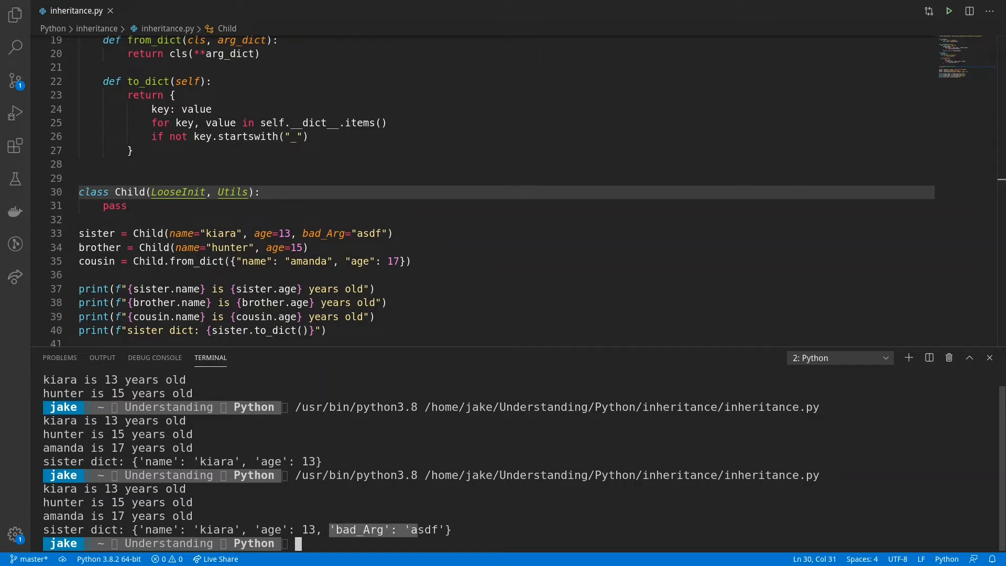
click(127, 205)
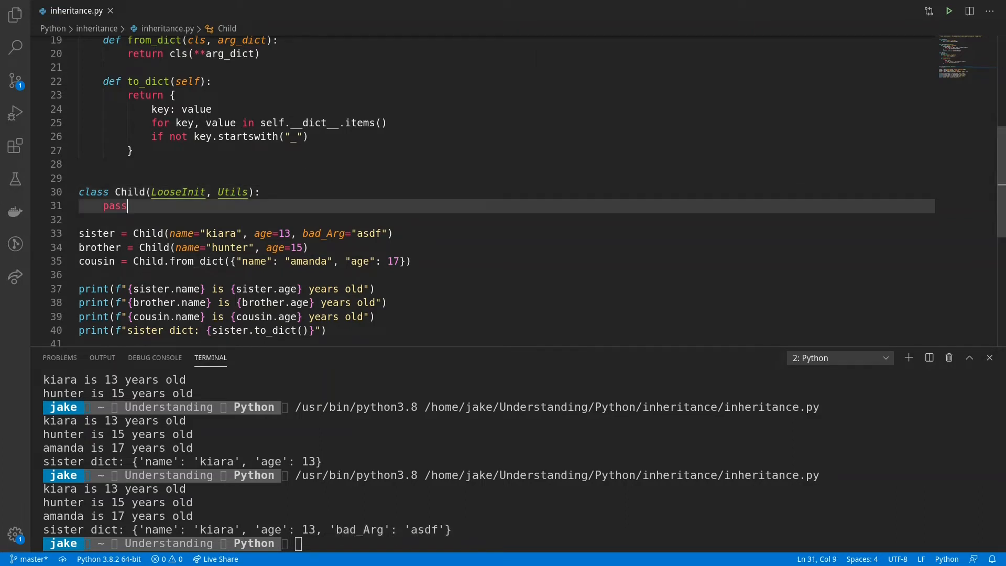
double_click(178, 192)
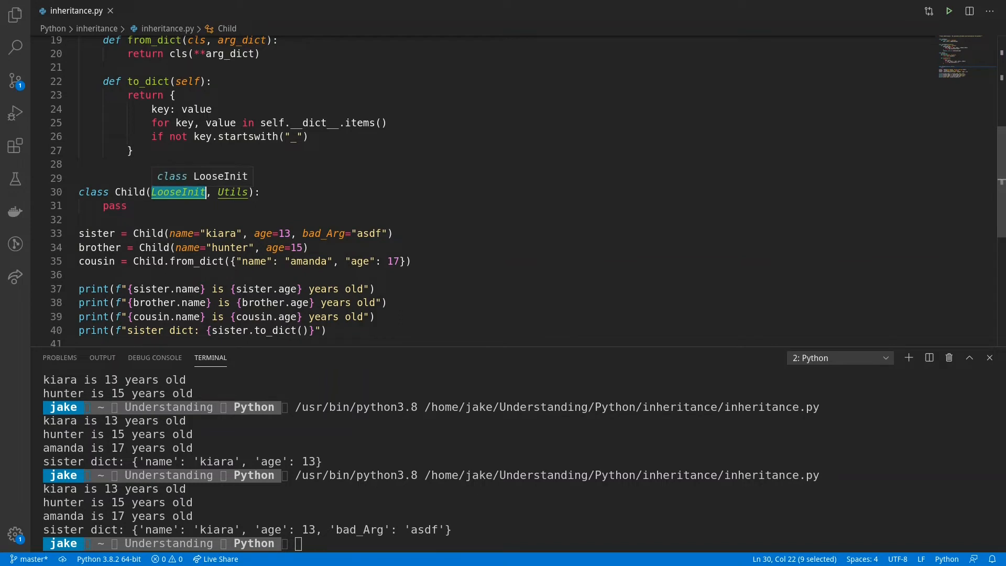
text(StrictInit)
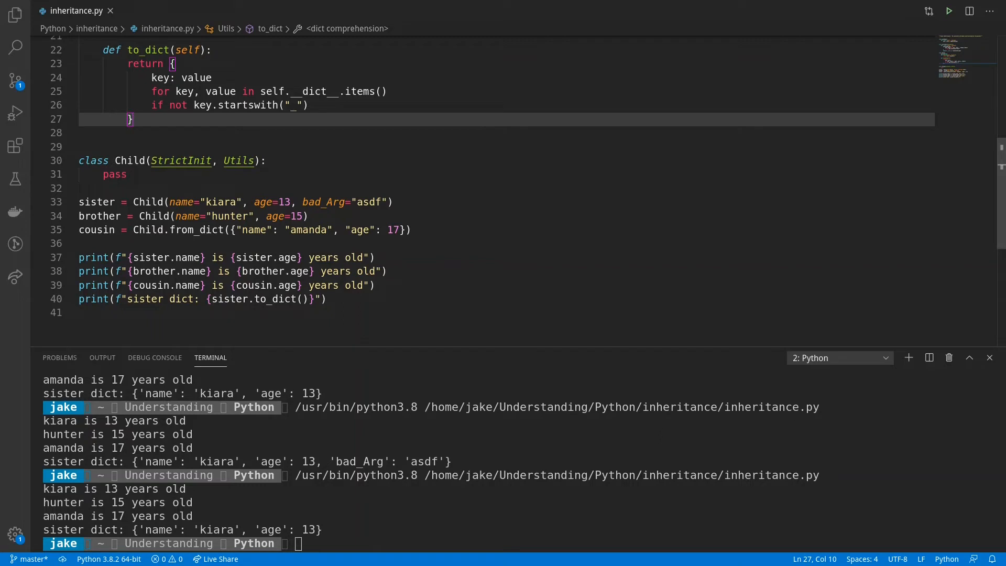
- Define class BetterRepr(Utils) with a __repr__ joining to_dict's key: value pairs into f"<{output[:-2]}>"
text(class BetterRepr(Utils):)
text(def __repr__(self):)
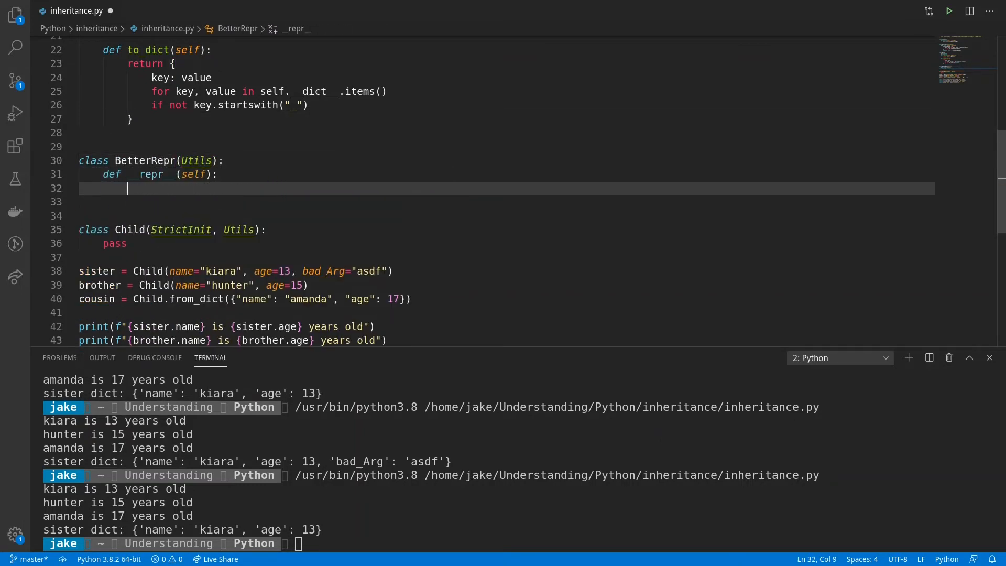
text(output = "")
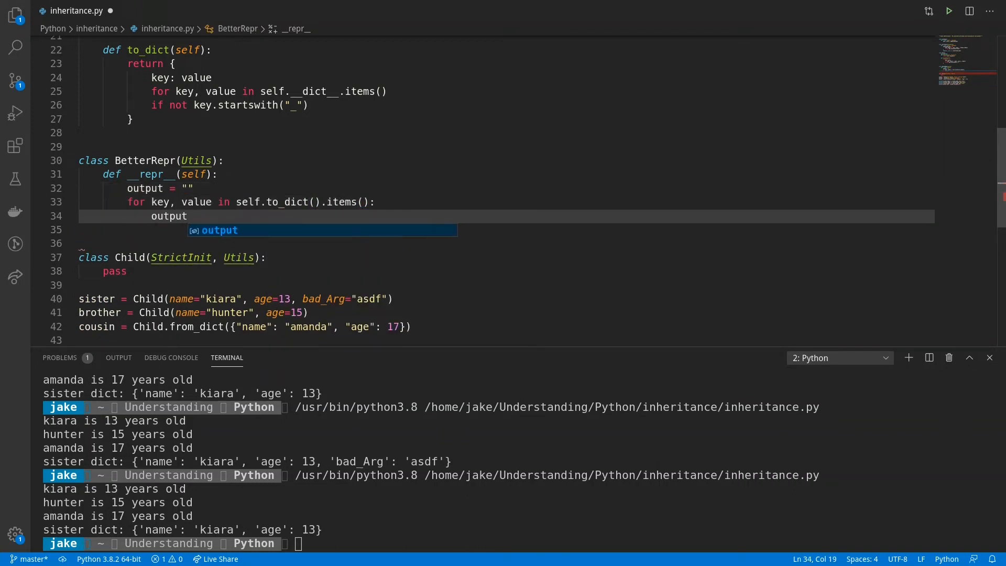
text(+= f"{key}")
click(506, 230)
text(return)
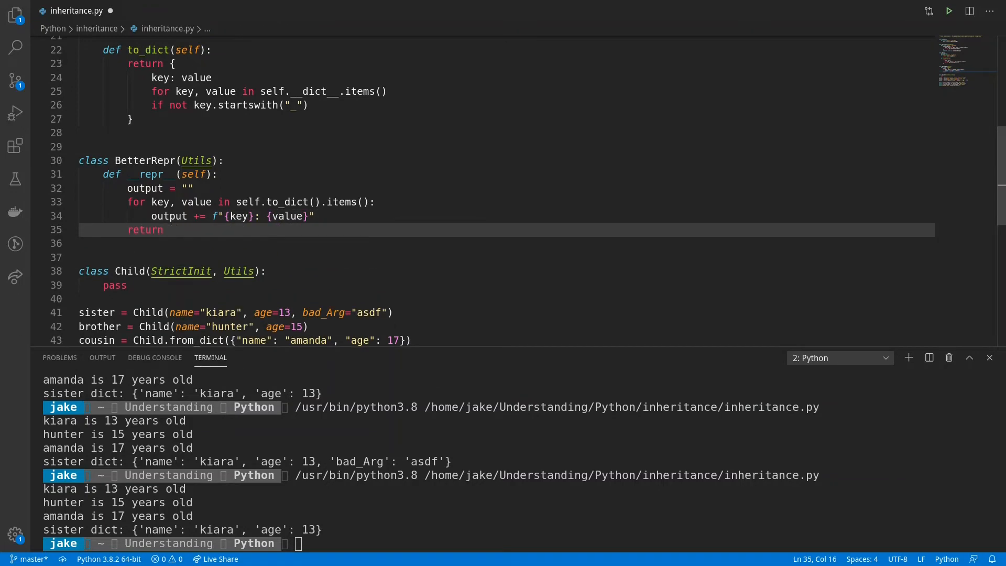
text(f"<{output[:-2)
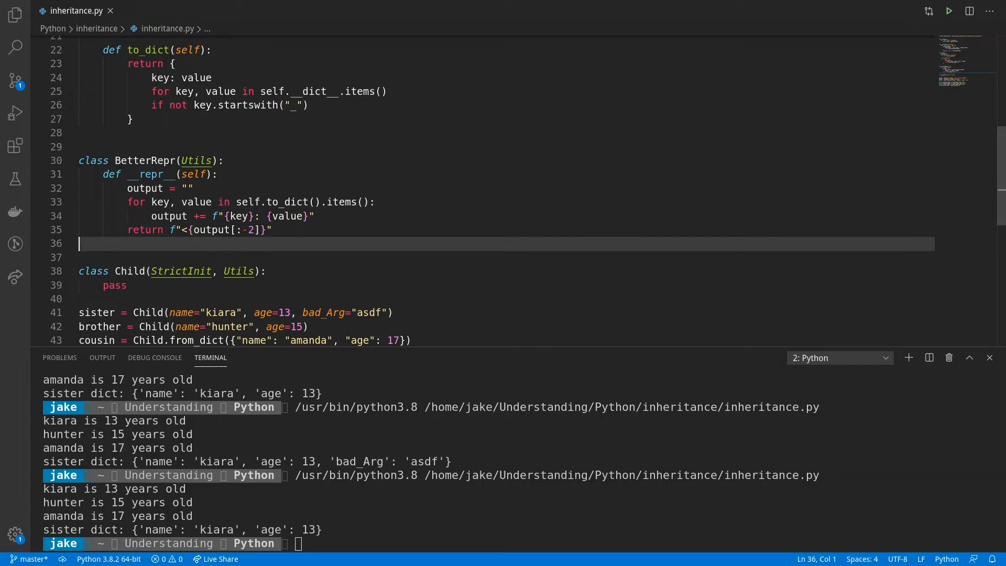
- Replace Utils with BetterRepr in Child's bases and rerun, printing sister - <name: kiara, age: 13>
double_click(239, 270)
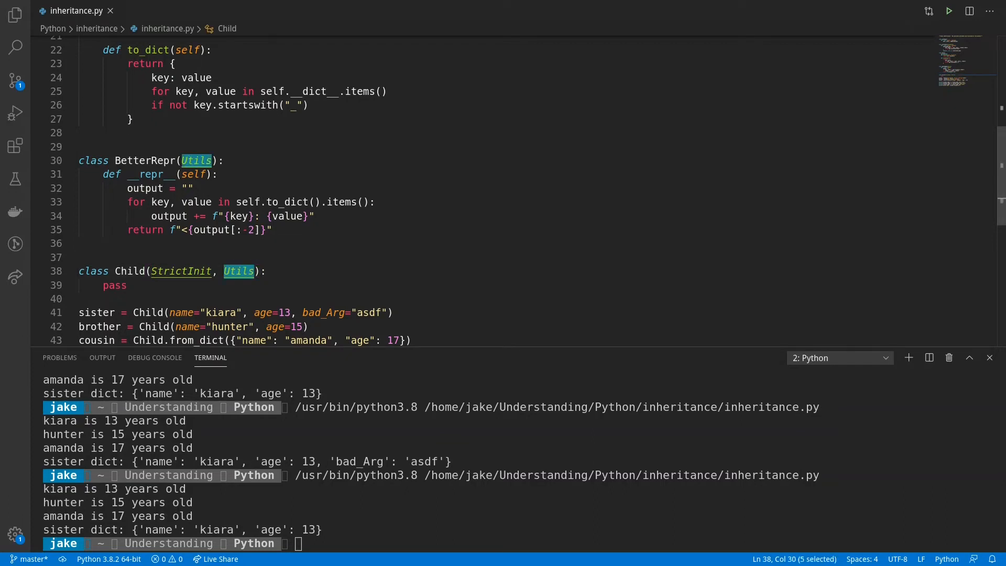
text(BetterRepr)
click(506, 215)
text(, )
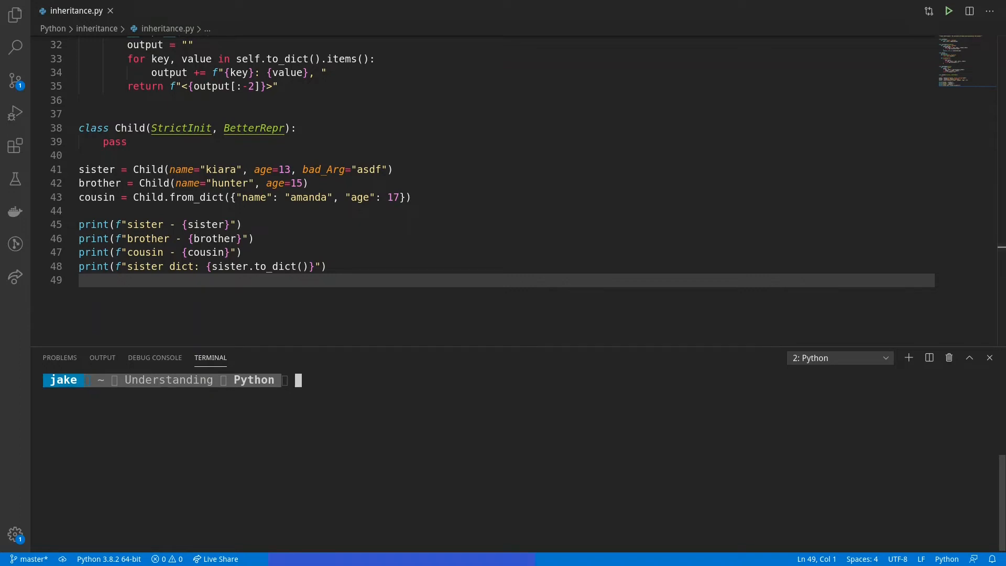
click(948, 11)
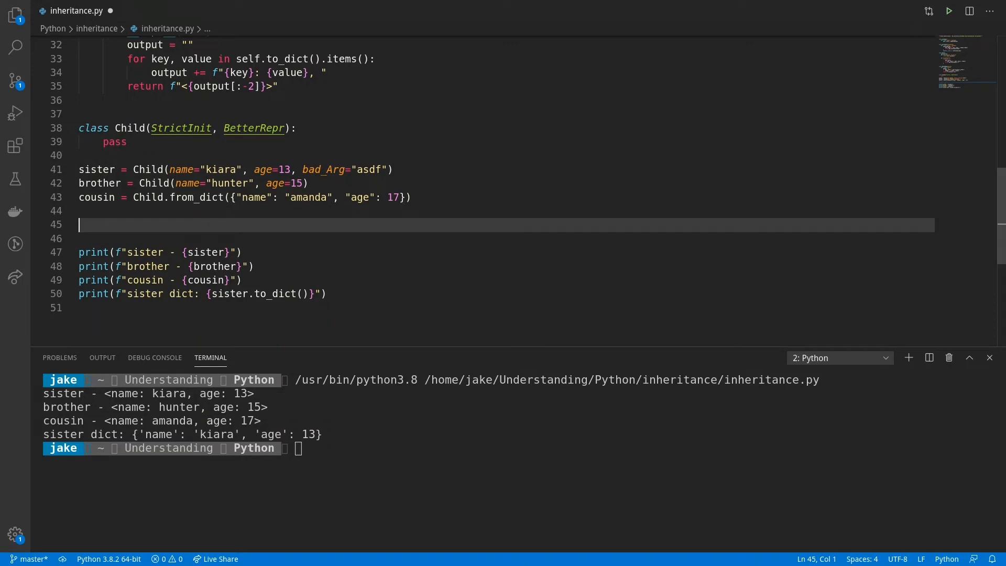
- Add sister.cousin = cousin and brother.cousin = cousin so the rerun nests amanda inside sister
text(s)
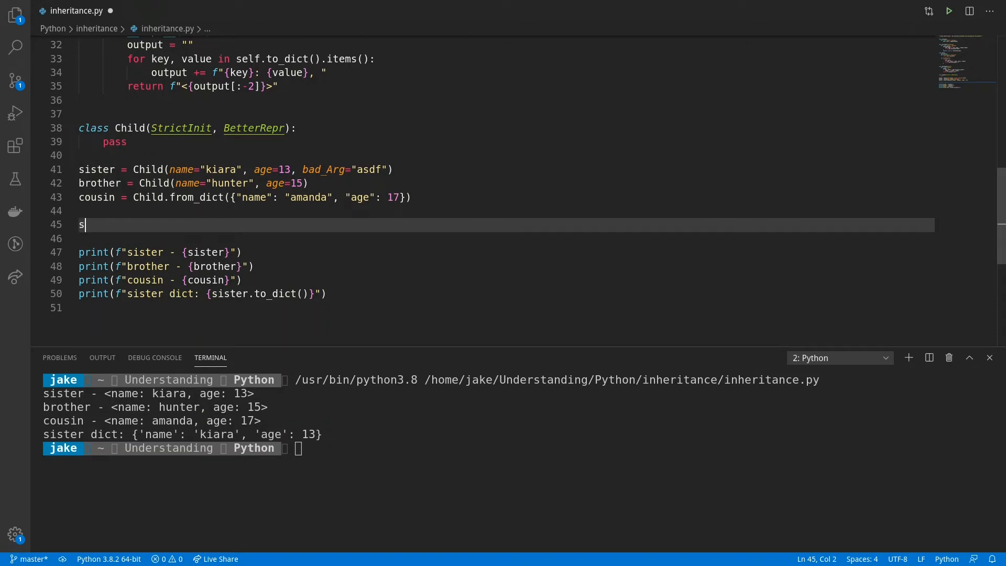
text(ister.cousin = cousin)
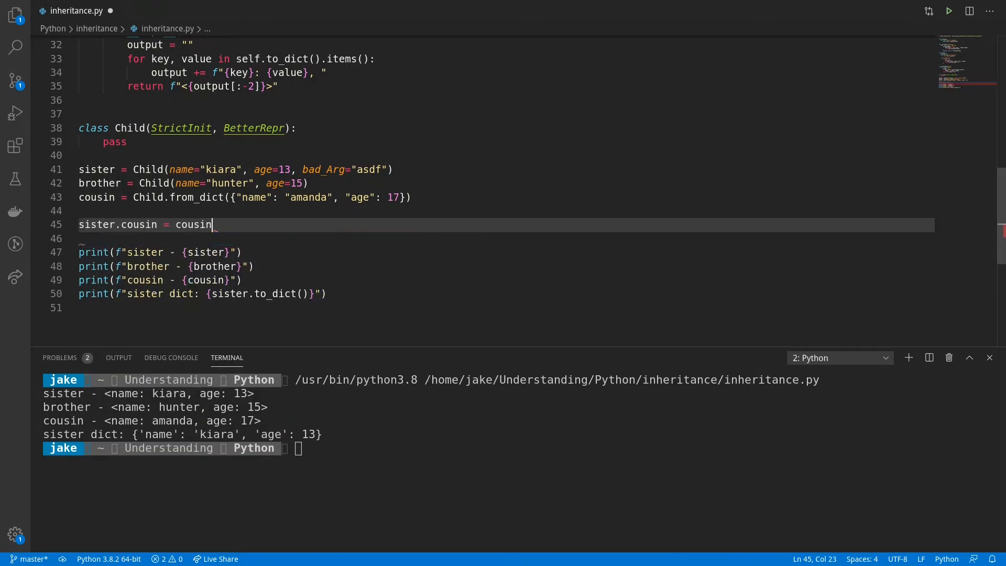
text(brother.cousin = cousin)
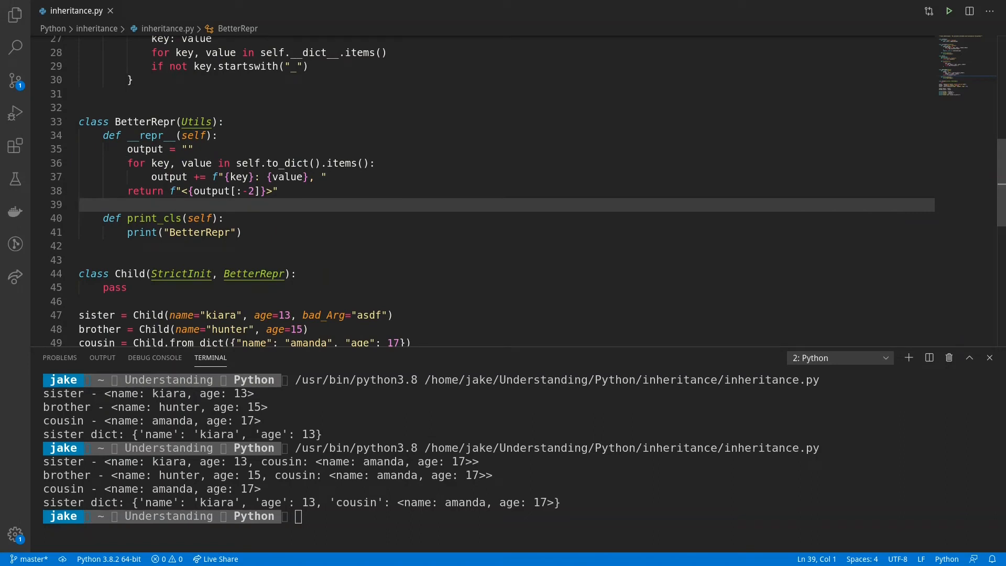
- End the script with print("Calling print_cls") and sister.print_cls(), which prints StrictInit on rerun
scroll(down, 3)
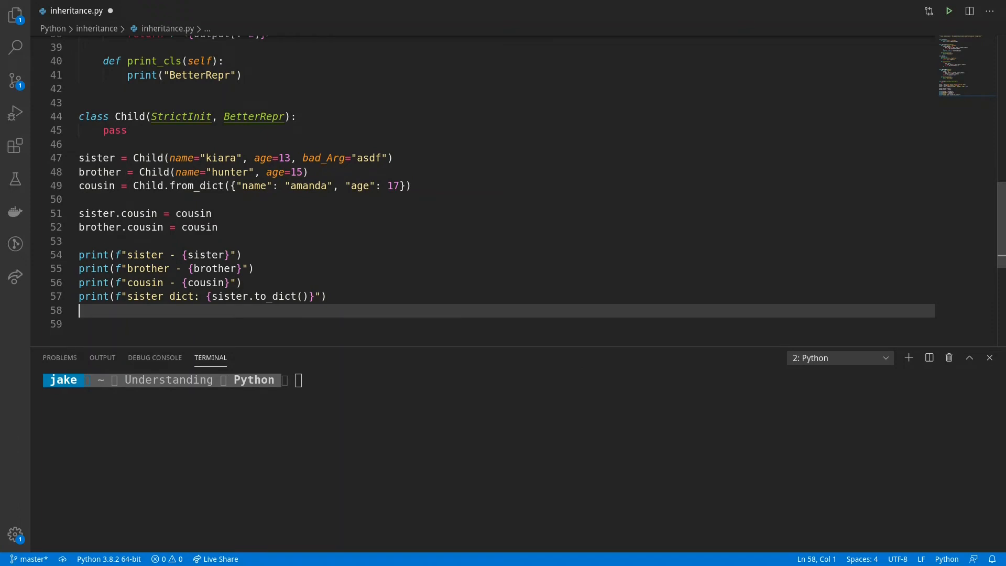
text(print(")
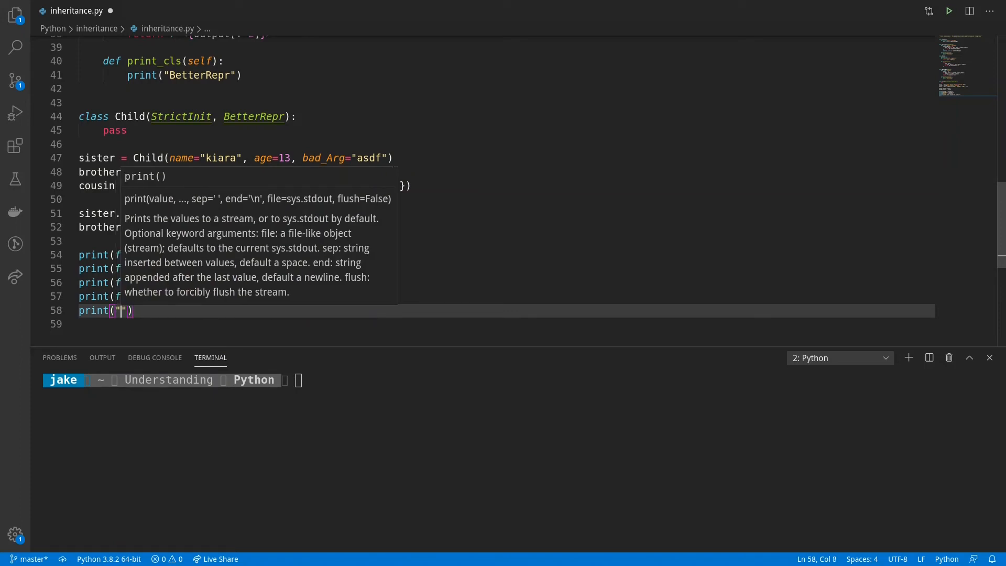
text(Cl)
click(506, 324)
text(sister)
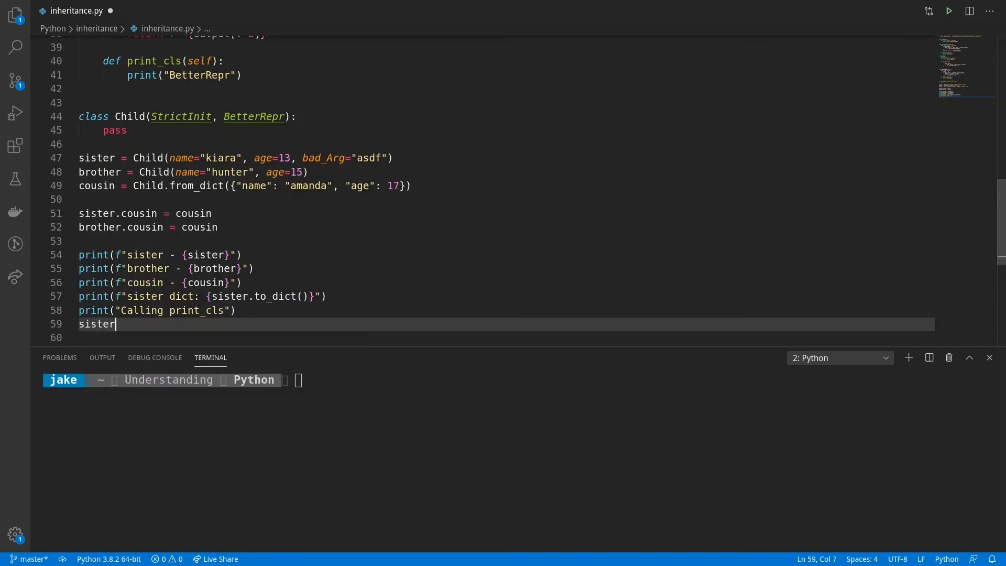
text(.print_cls)
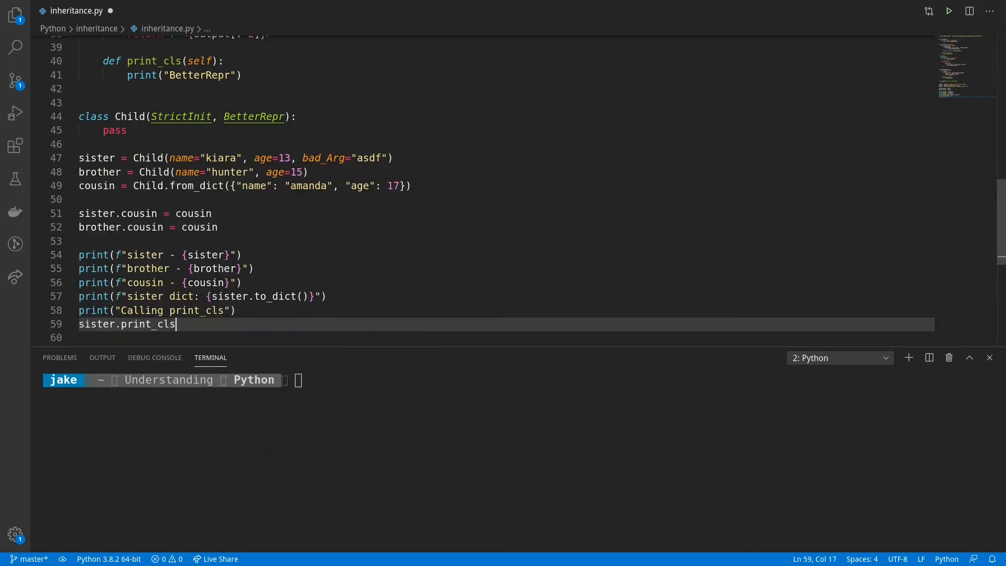
text(())
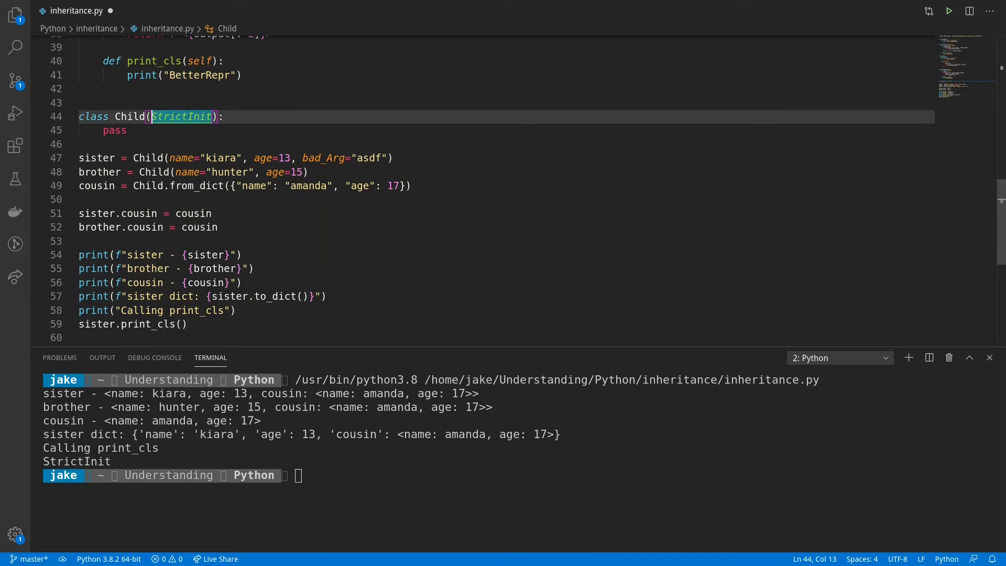
- List BetterRepr before StrictInit in Child's bases and rerun, printing BetterRepr after Calling print_cls
text(BetterRepr,)
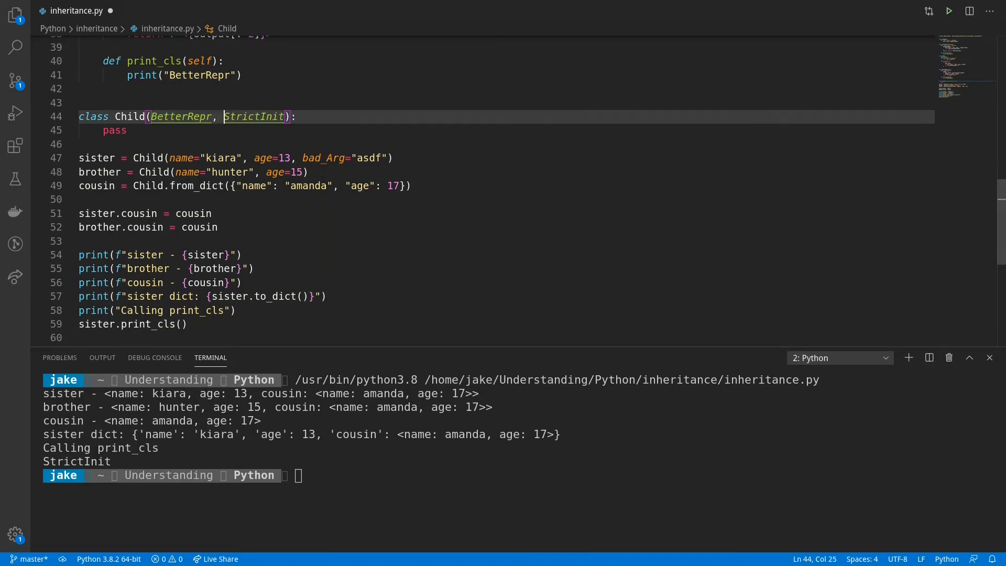
double_click(199, 227)
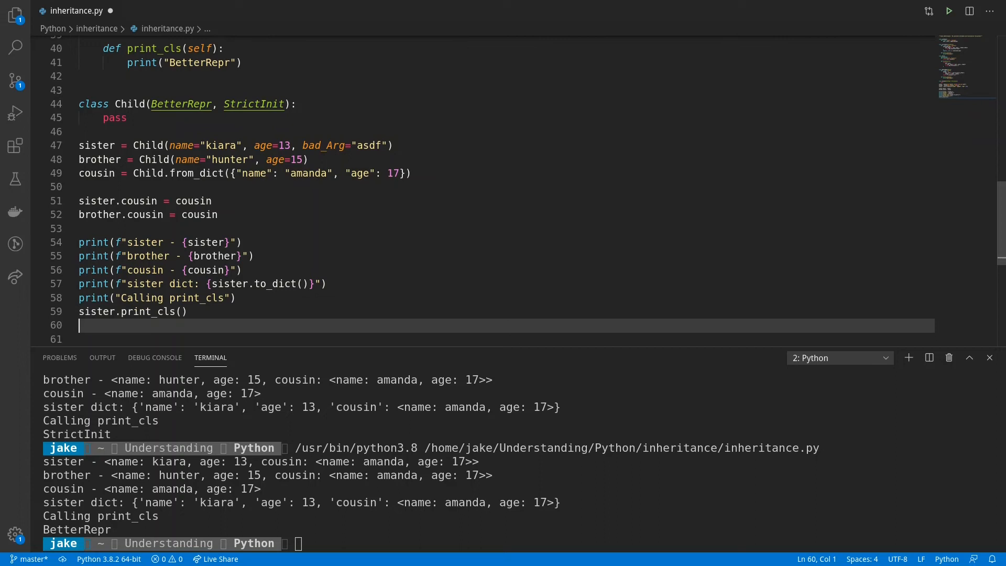
- Add print(f"Child mro: {Child.mro()}") and run to show the MRO ending in LooseInit, object
text(print)
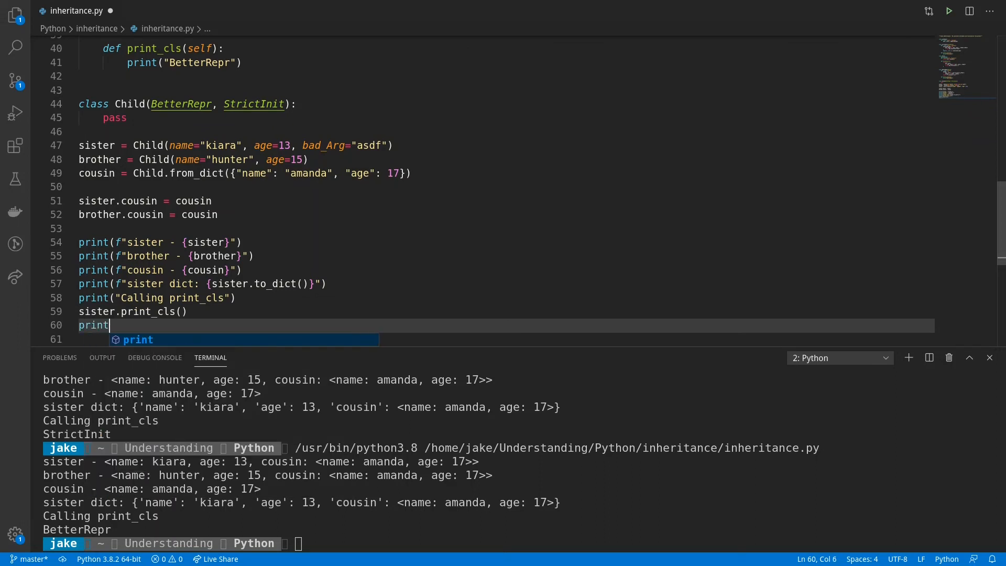
text((f"Child")
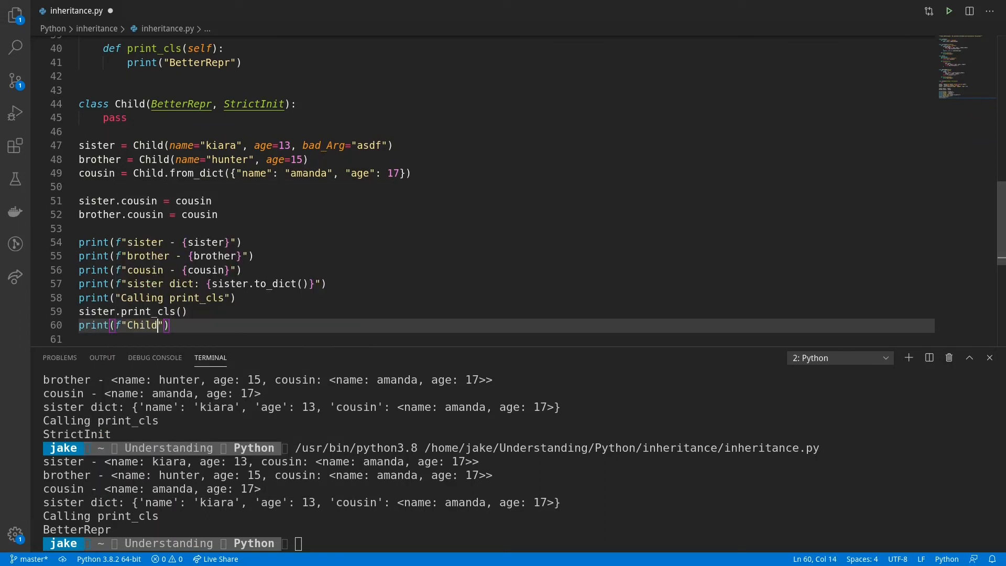
text(mro:)
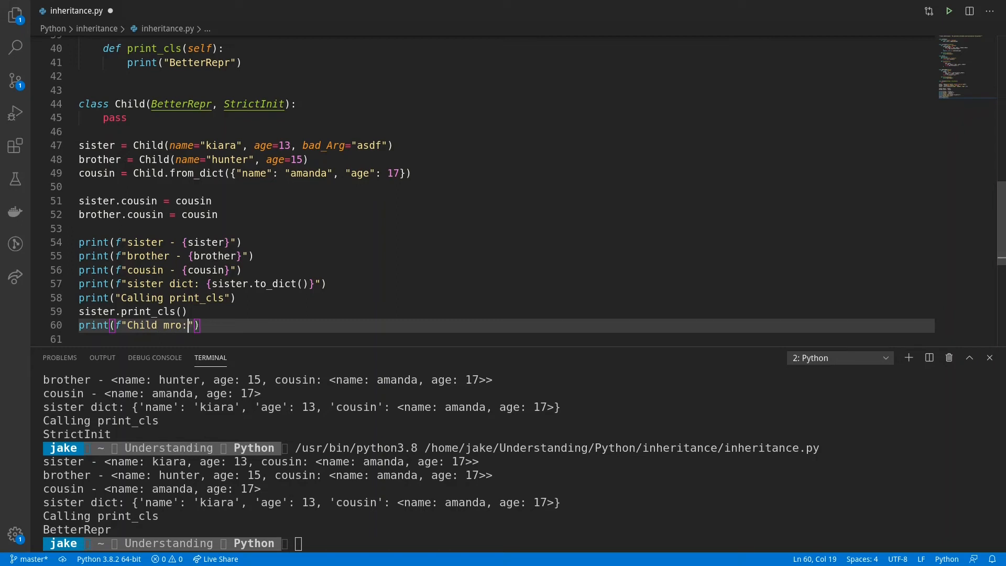
text(Child.mro()})
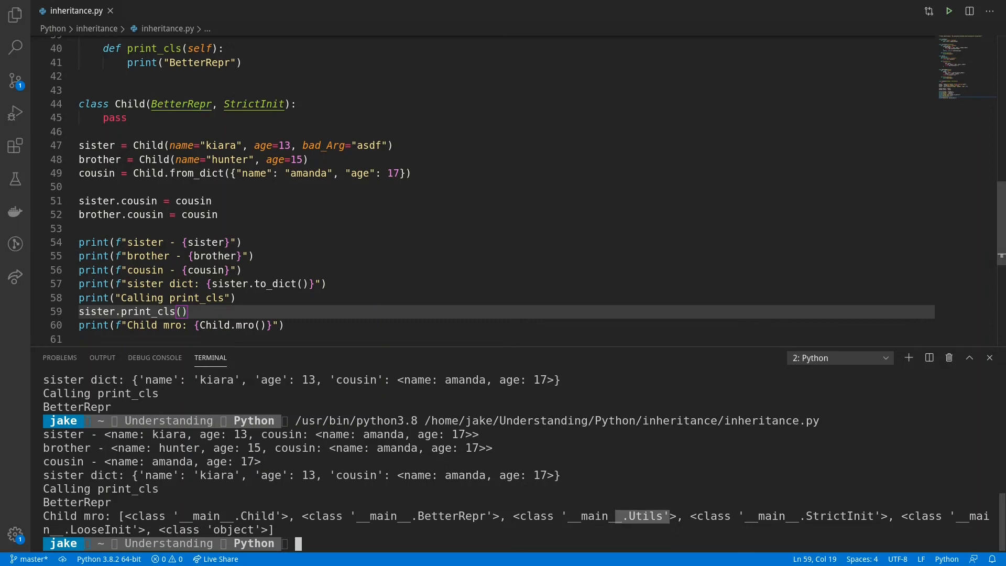
- Highlight Utils and StrictInit in the printed MRO and scroll toward the file top
double_click(129, 104)
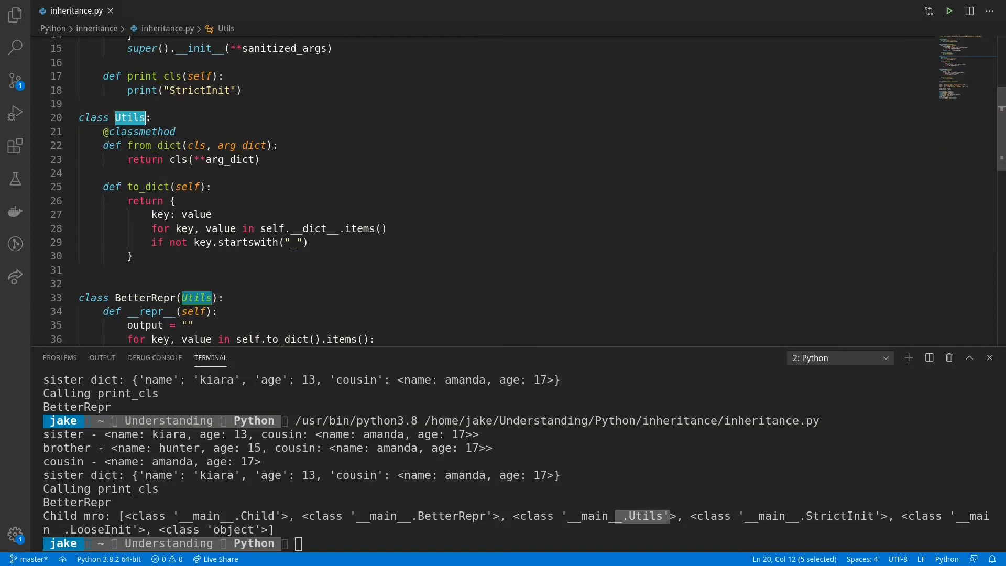
scroll(down, 3)
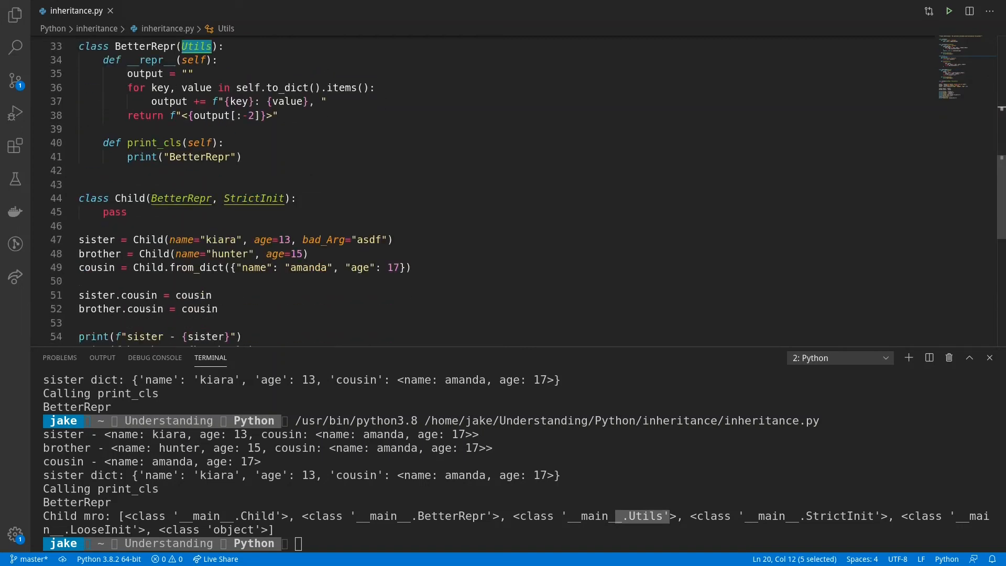
double_click(253, 198)
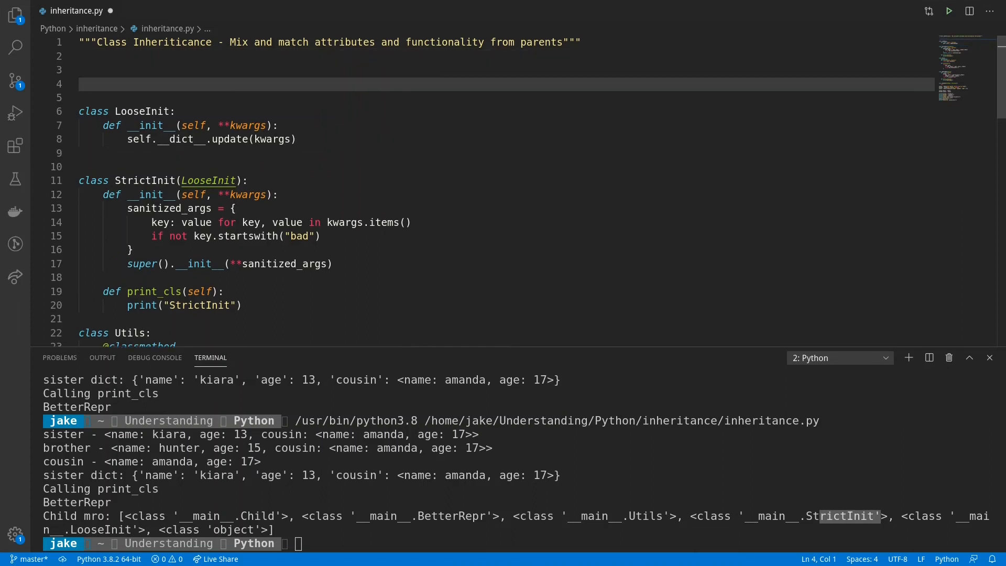
- Add an empty class Nothing: pass, make BetterRepr inherit from Nothing and Utils, and rerun the MRO print
text(class No)
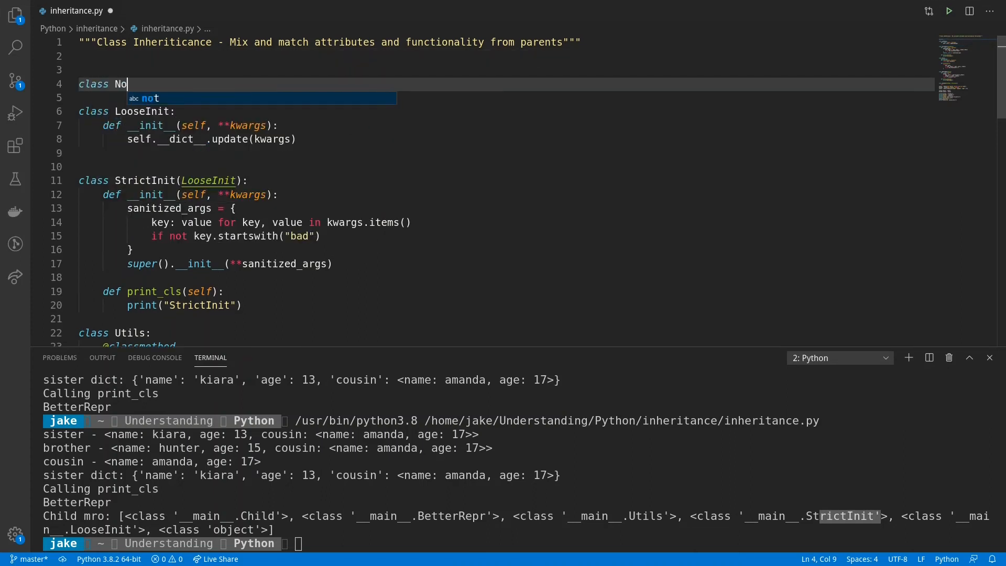
text(thing: pas)
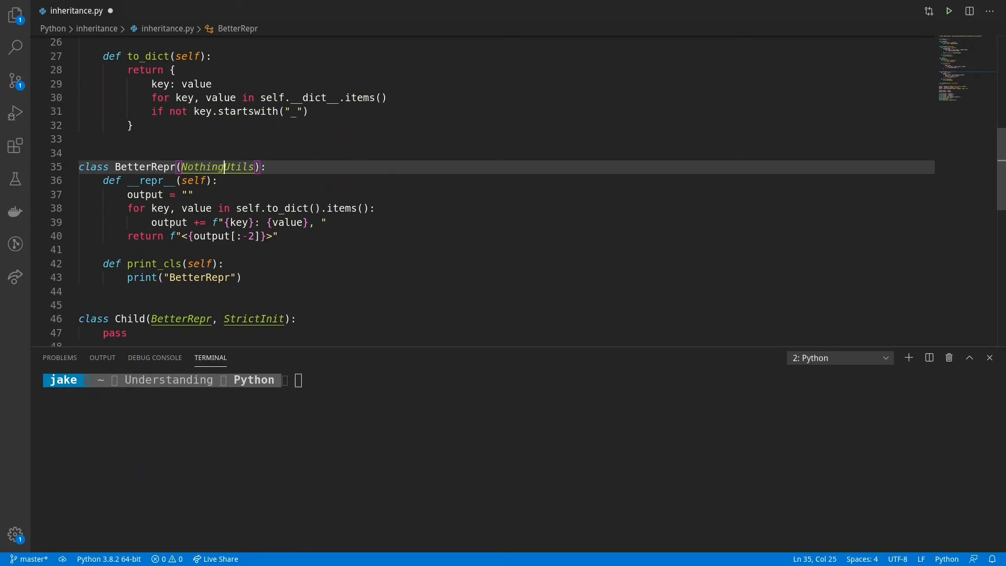
text(,)
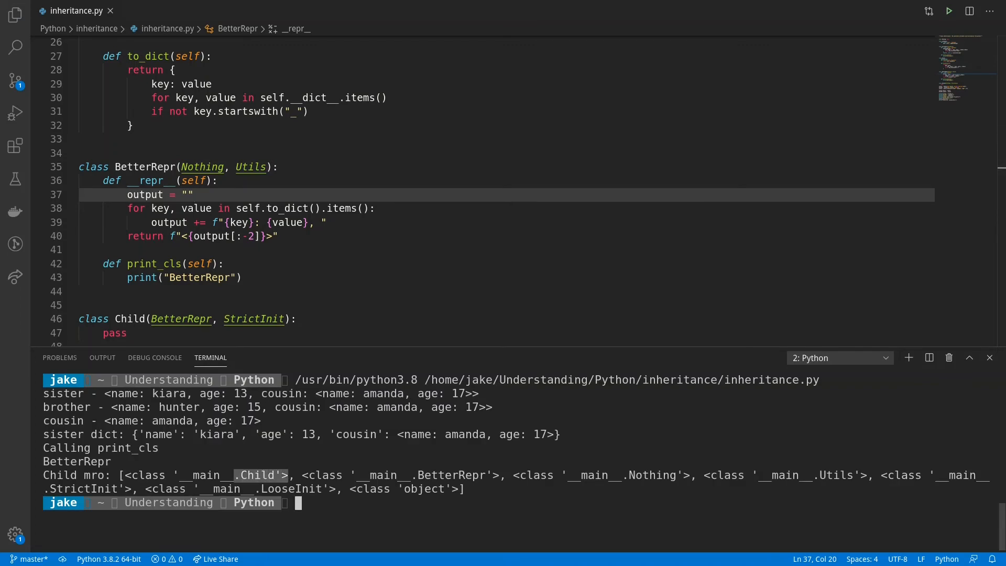
double_click(456, 474)
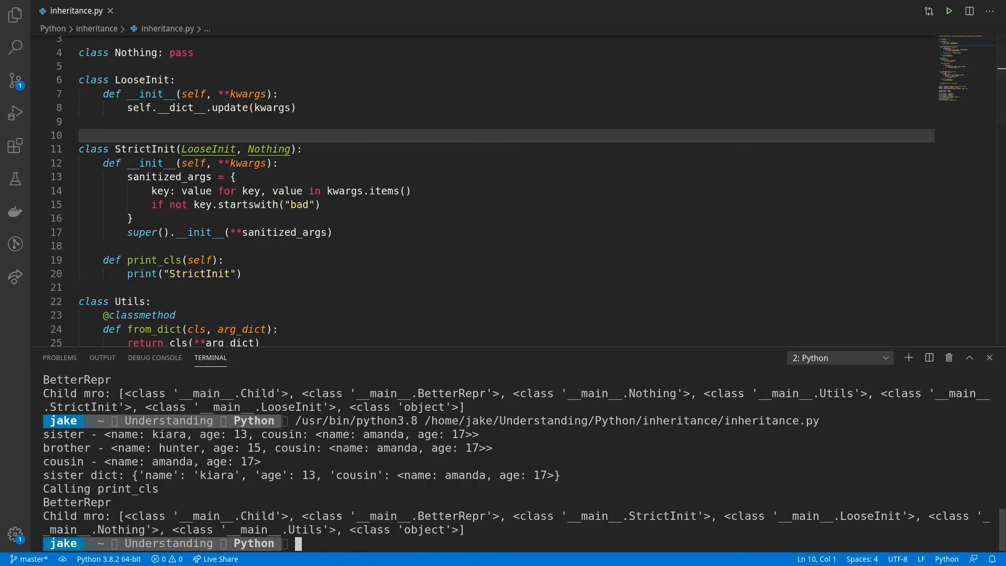
- Scroll the terminal to compare the latest Child MRO line, ending LooseInit, Nothing, Utils, object
scroll(down, 3)
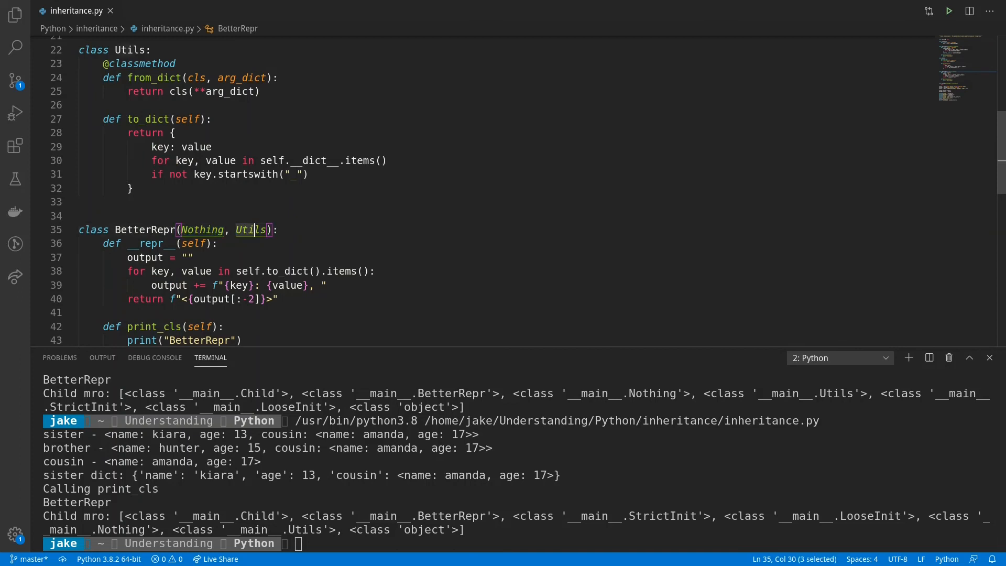
click(277, 230)
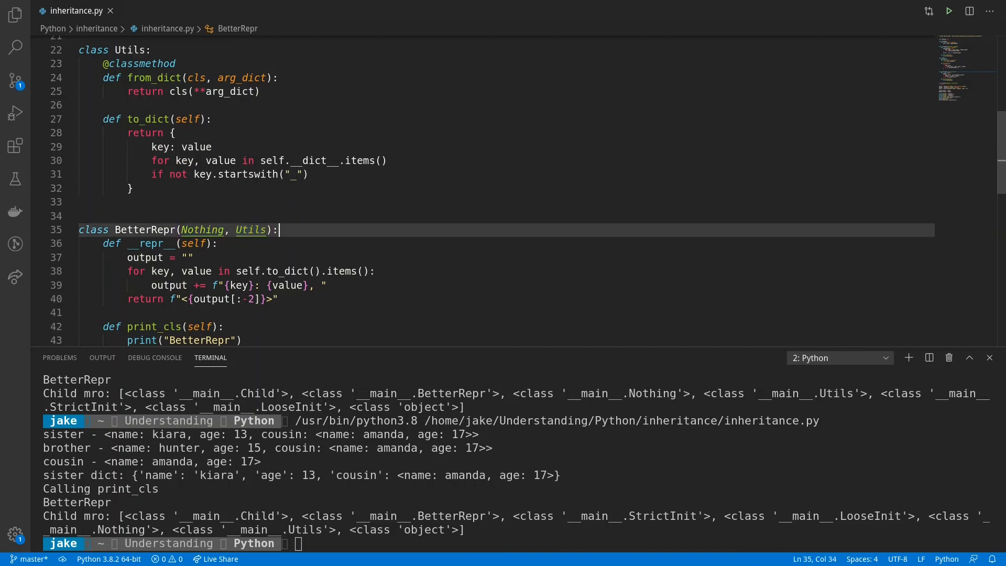